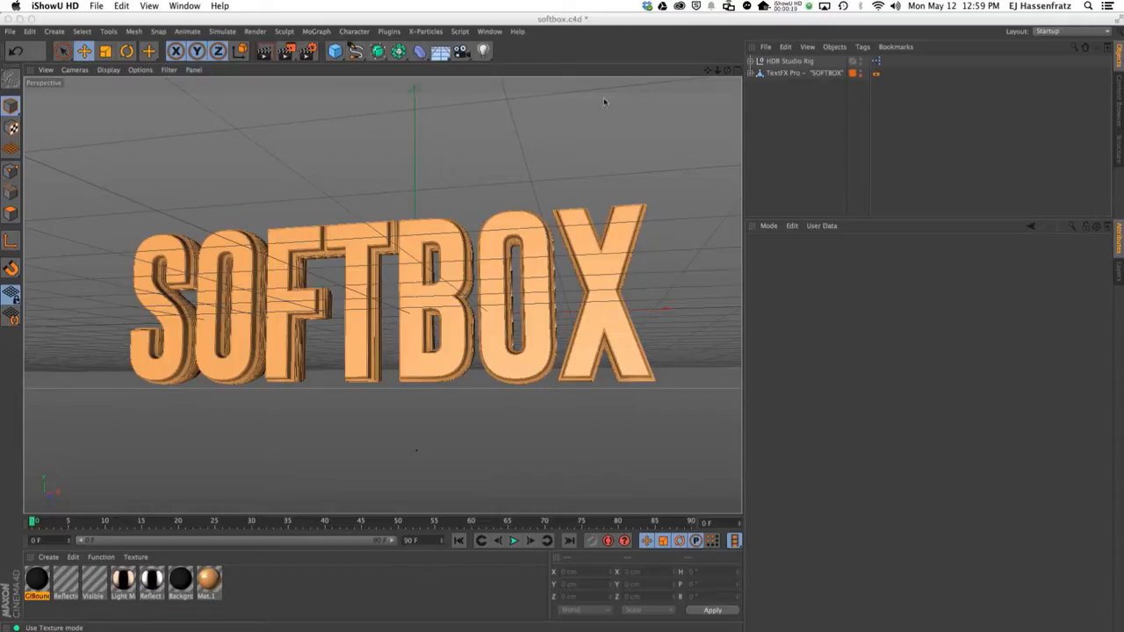
# - Add an Area Light from the Light drop-down to the SOFTBOX text scene
pyautogui.click(478, 51)
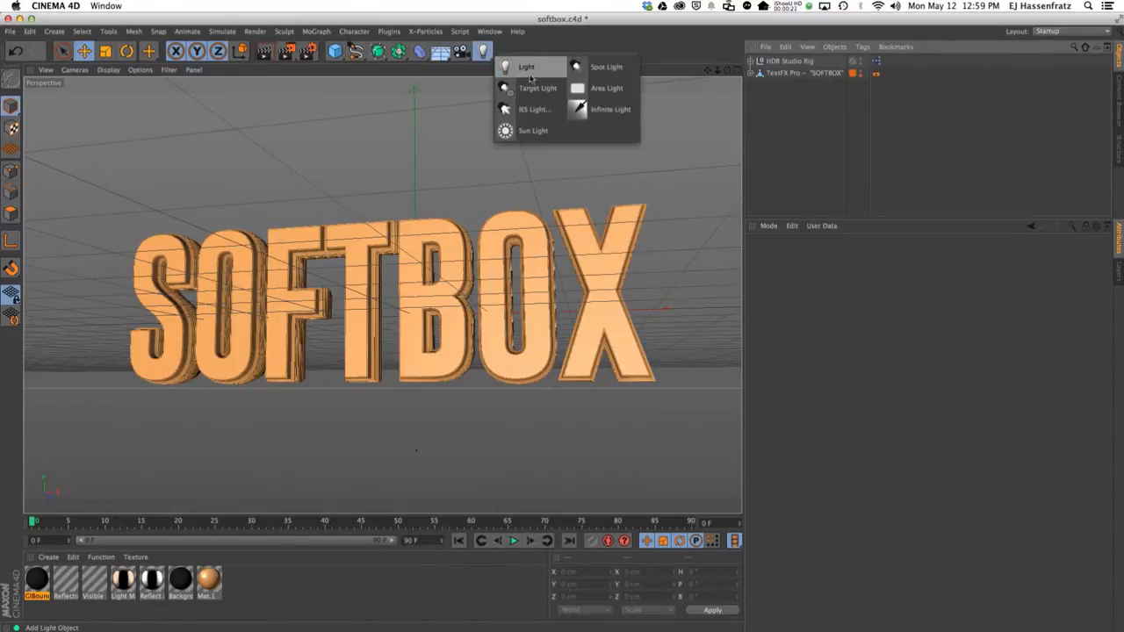
pyautogui.click(611, 88)
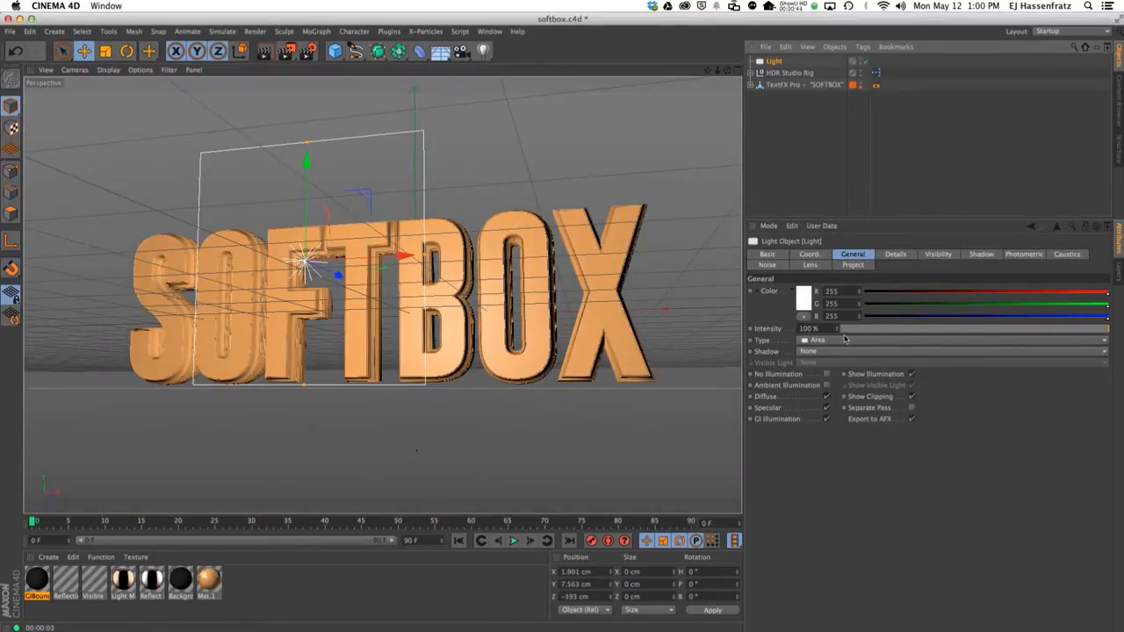
# - Enable Show in Render in the light's Details so it renders as a white panel
pyautogui.click(896, 253)
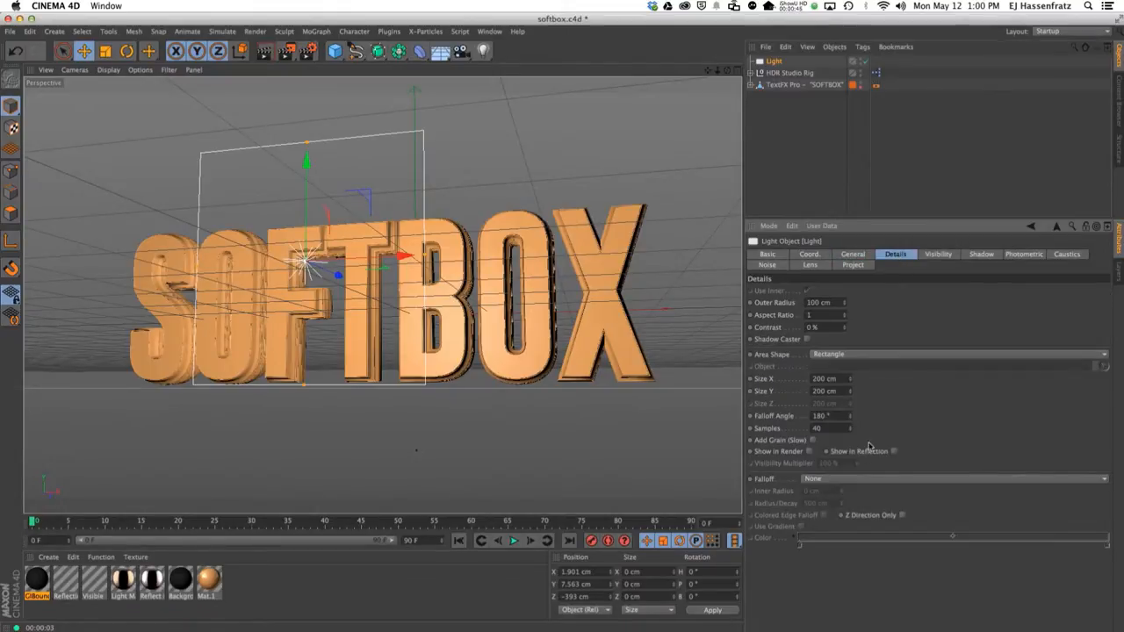
pyautogui.moveTo(765, 454)
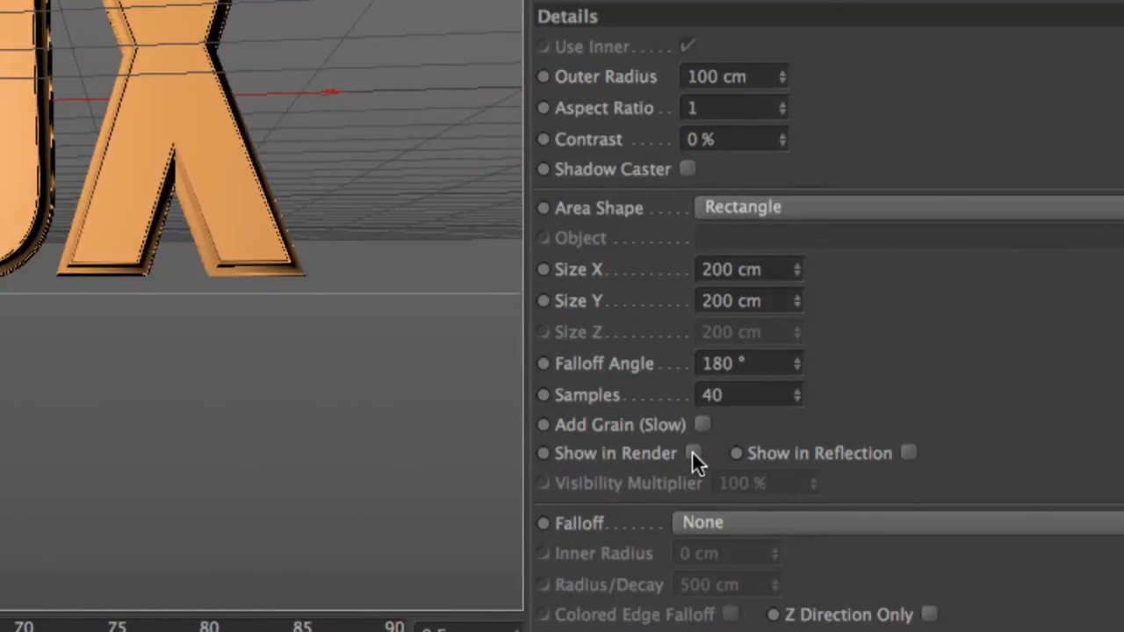
pyautogui.click(699, 453)
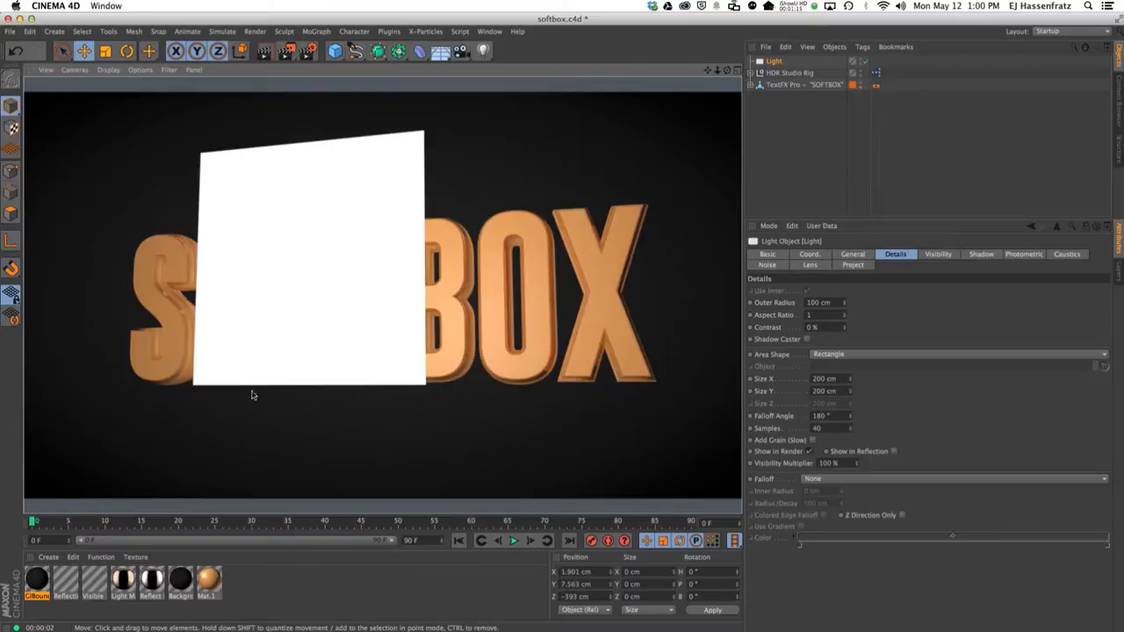
pyautogui.moveTo(235, 341)
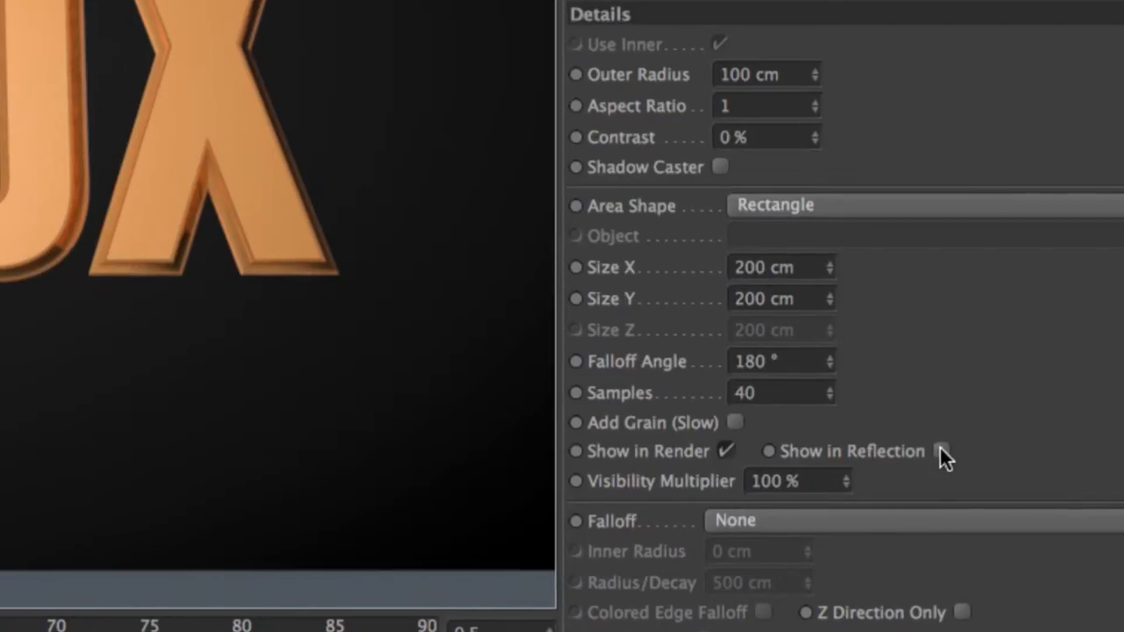
# - Untick Show in Render so the area light is hidden from the camera, kept for reflections
pyautogui.click(938, 452)
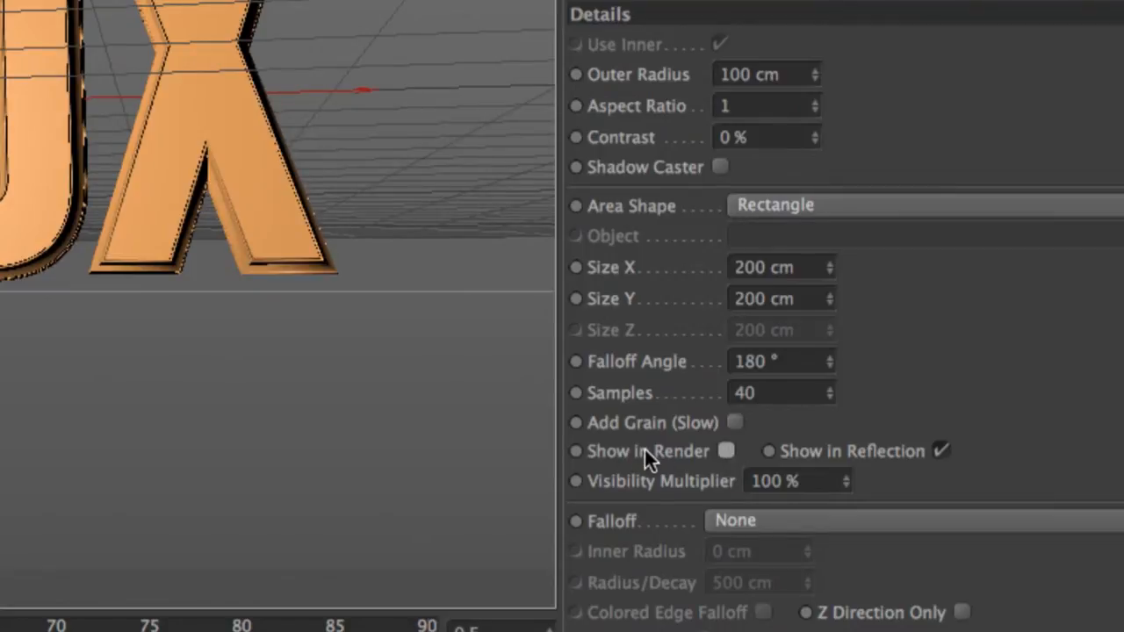
pyautogui.moveTo(799, 460)
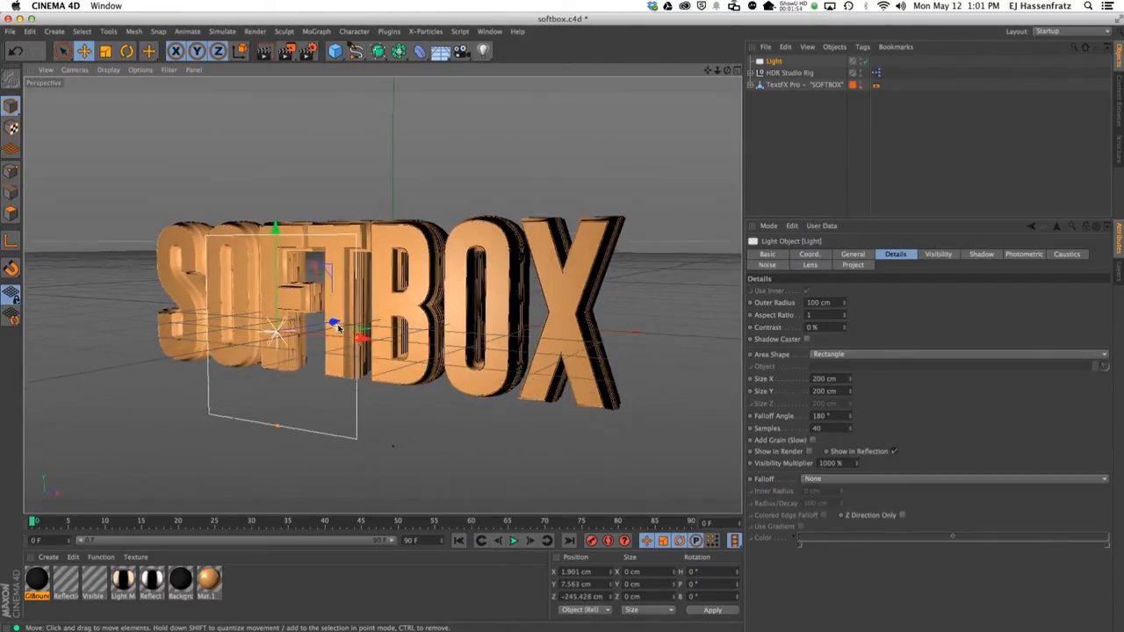
# - Move the area light up above the text, keeping its Area Shape on Rectangle
pyautogui.moveTo(334, 325); pyautogui.dragTo(352, 260)
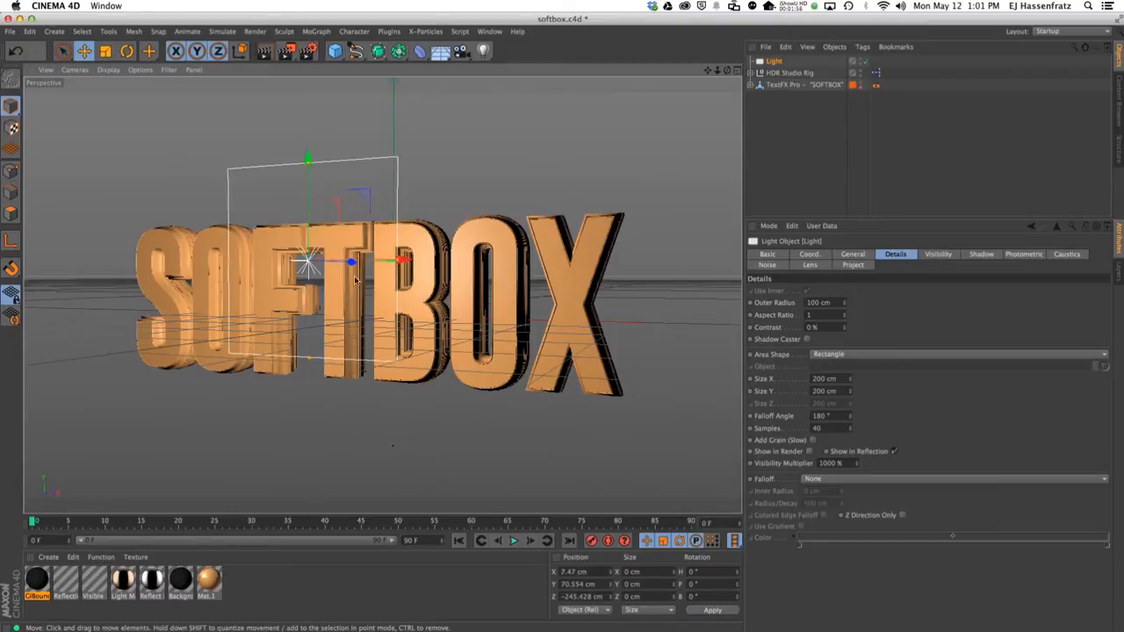
pyautogui.moveTo(401, 260); pyautogui.dragTo(457, 249)
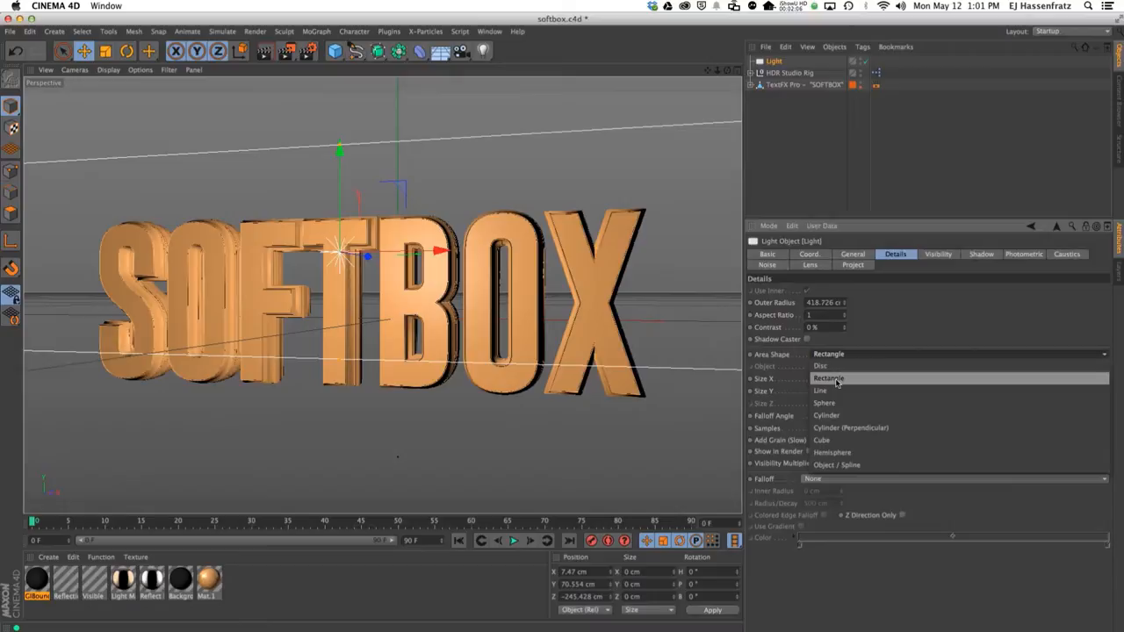
pyautogui.click(830, 376)
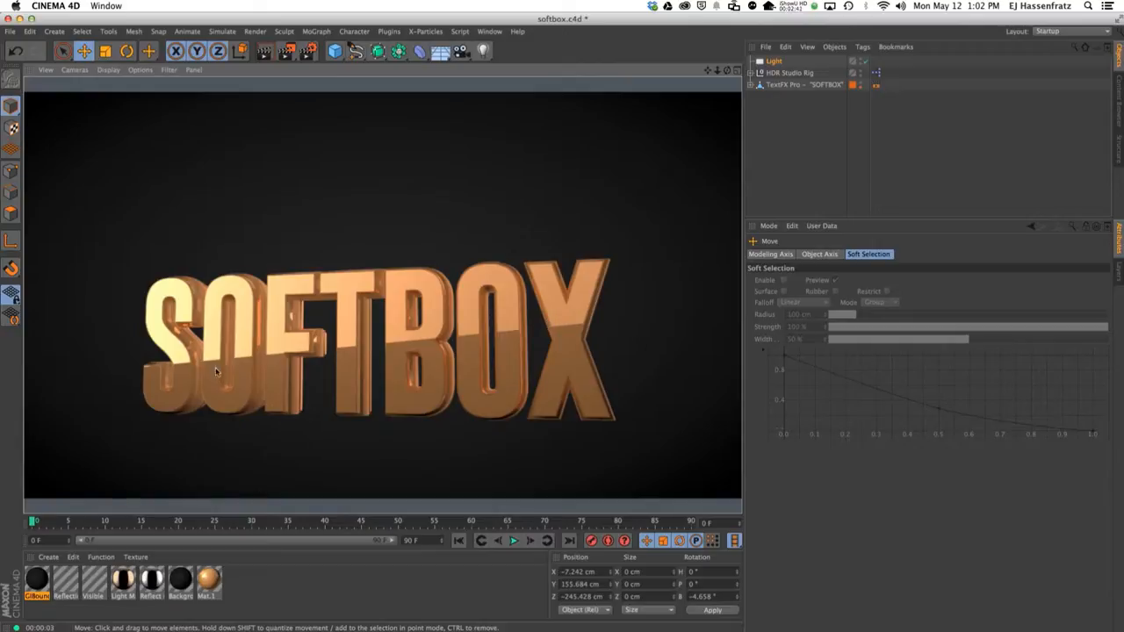
pyautogui.moveTo(393, 327)
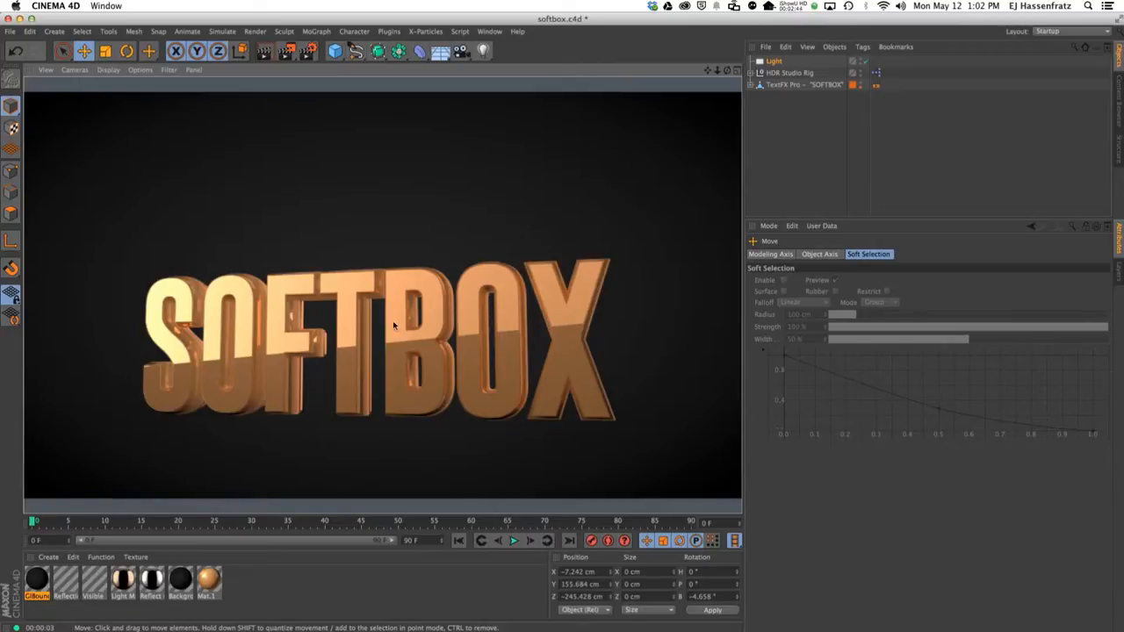
# - Add a Plane above the text and adjust its rotation and orientation settings
pyautogui.click(780, 60)
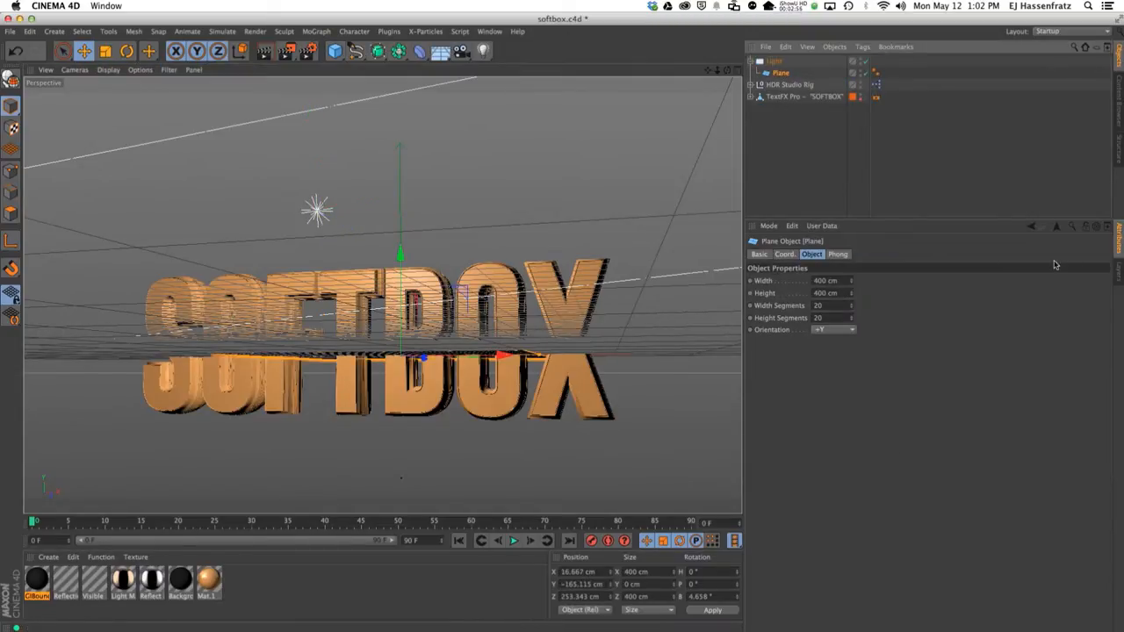
pyautogui.click(783, 253)
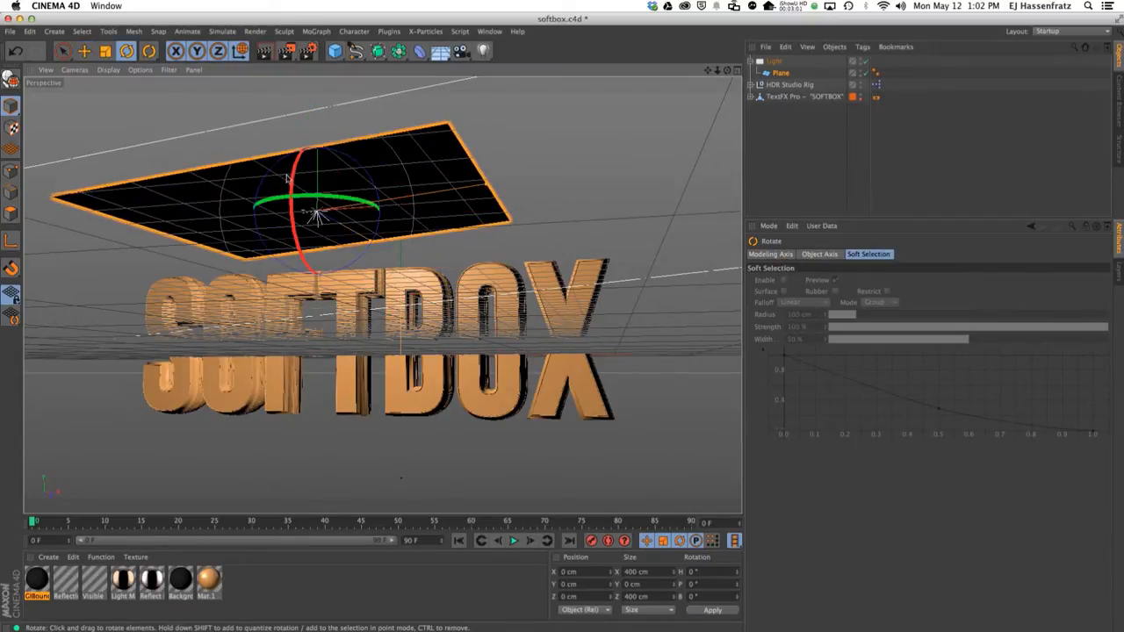
pyautogui.click(812, 253)
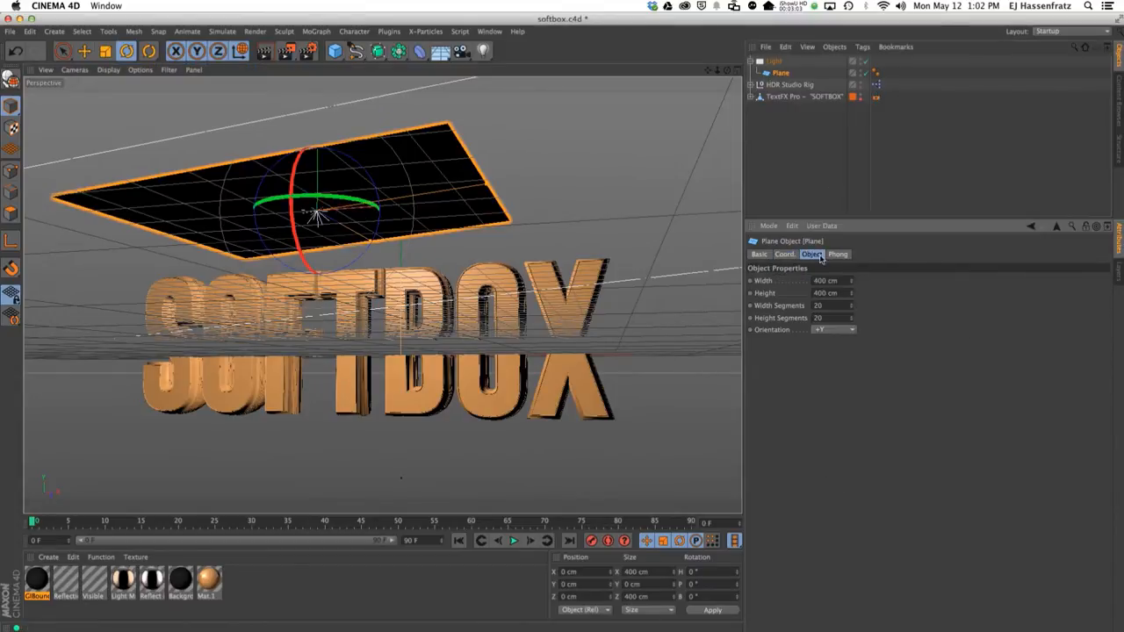
pyautogui.click(829, 330)
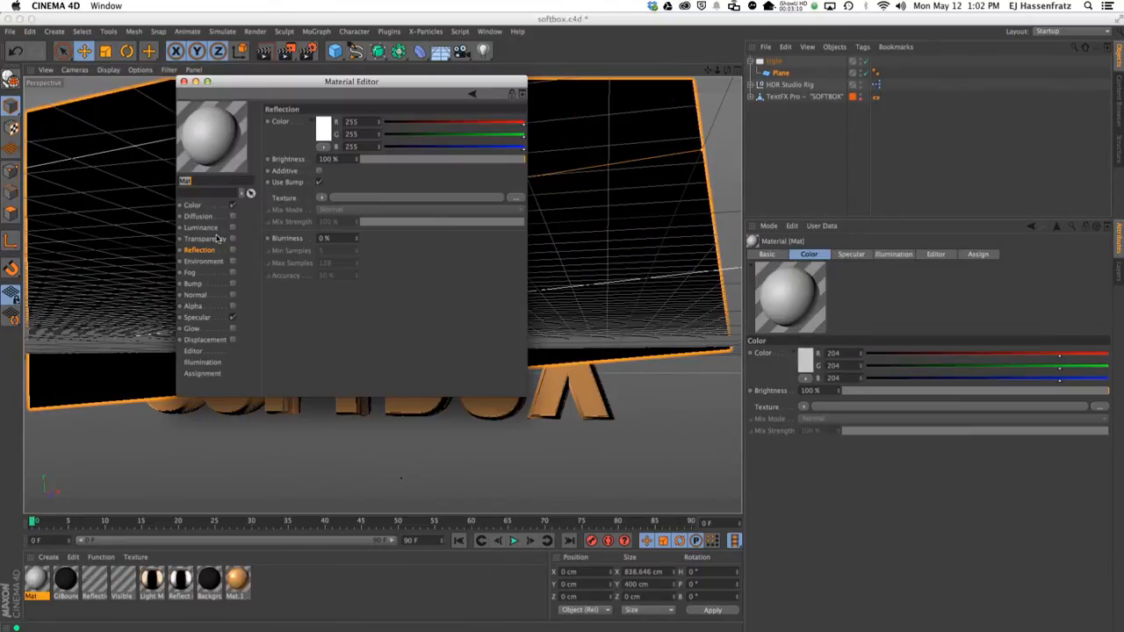
# - Create glowing white material Mat with Luminance, try it on the plane, then delete the plane
pyautogui.click(201, 228)
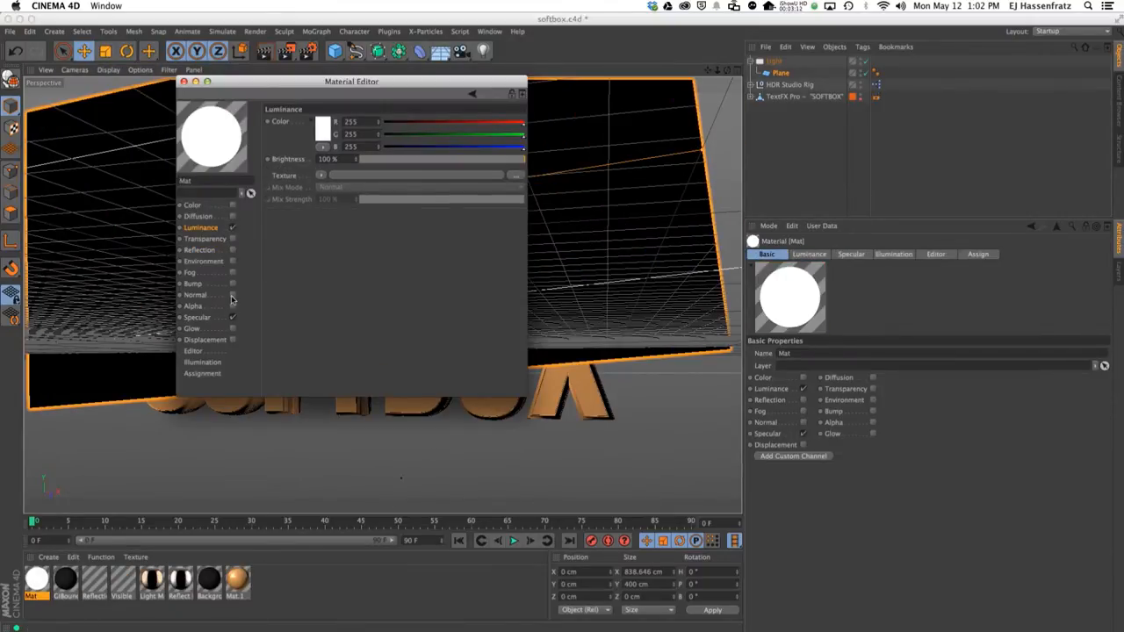
pyautogui.click(184, 82)
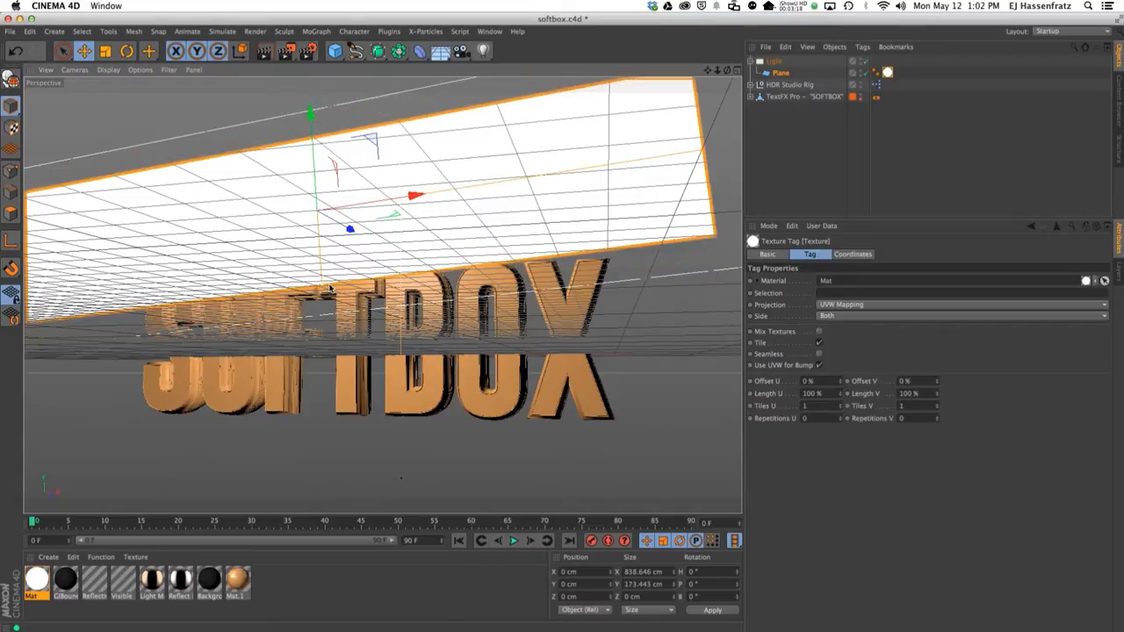
pyautogui.click(787, 73)
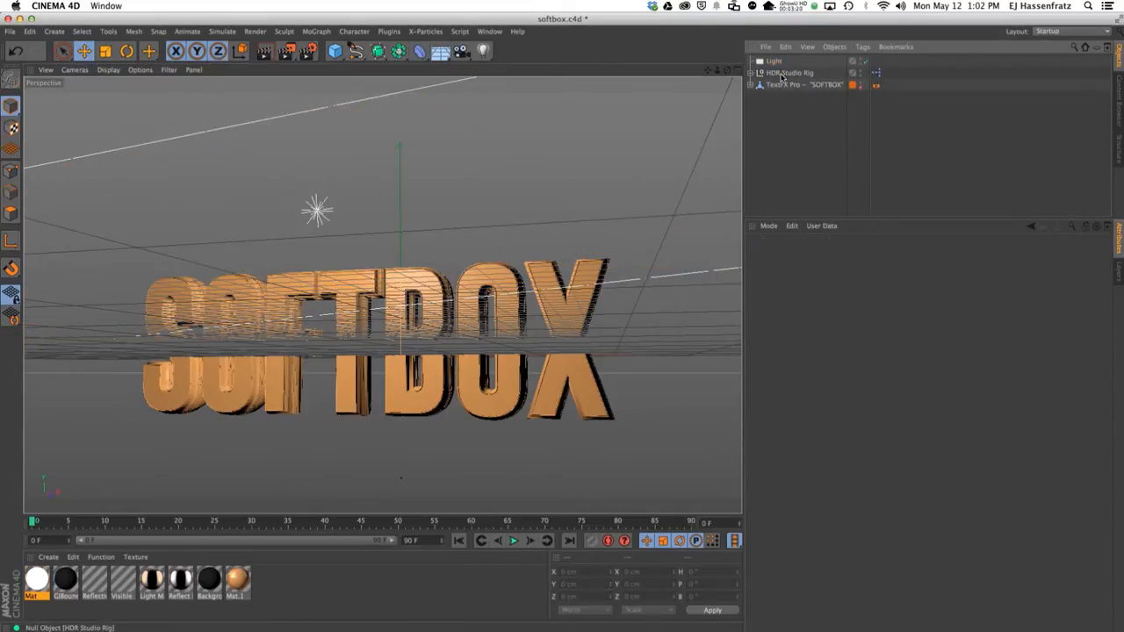
# - Select the area light and stretch it into a wide strip about 1205 × 244 cm, visibility 2000%
pyautogui.click(777, 59)
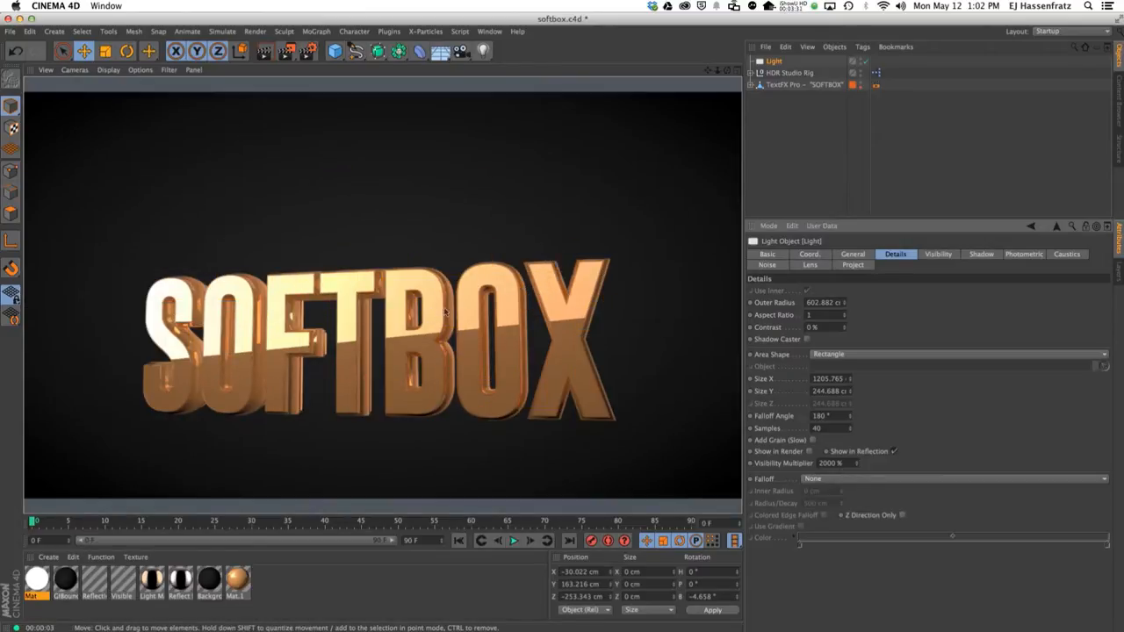
pyautogui.click(852, 253)
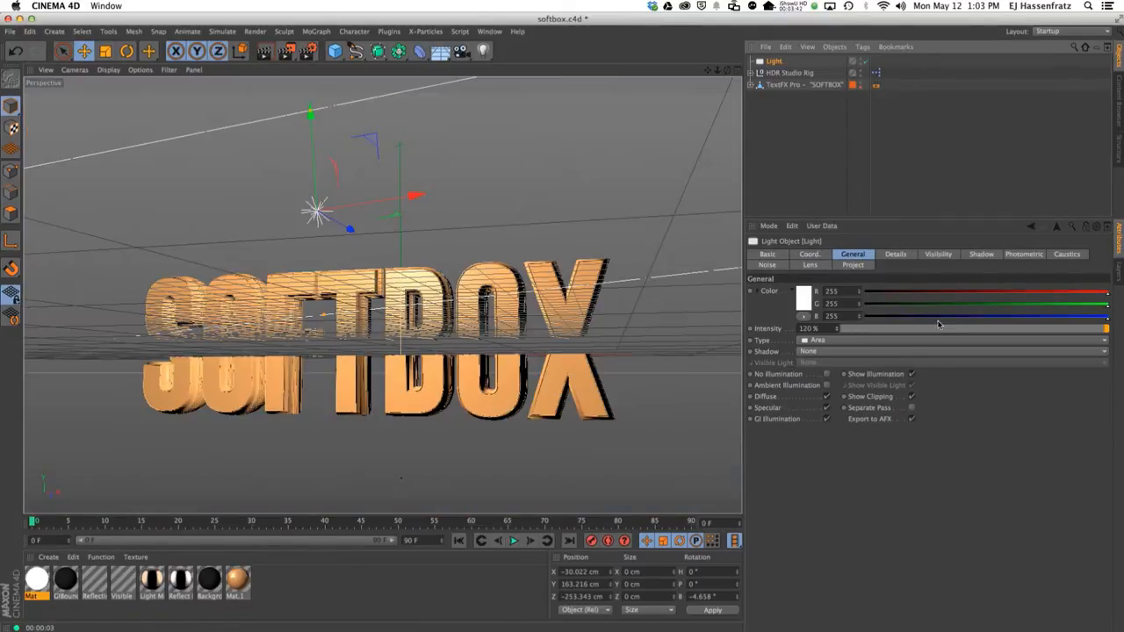
# - Set the light's Area Shape to Disc and enlarge it for a broad soft highlight
pyautogui.click(896, 253)
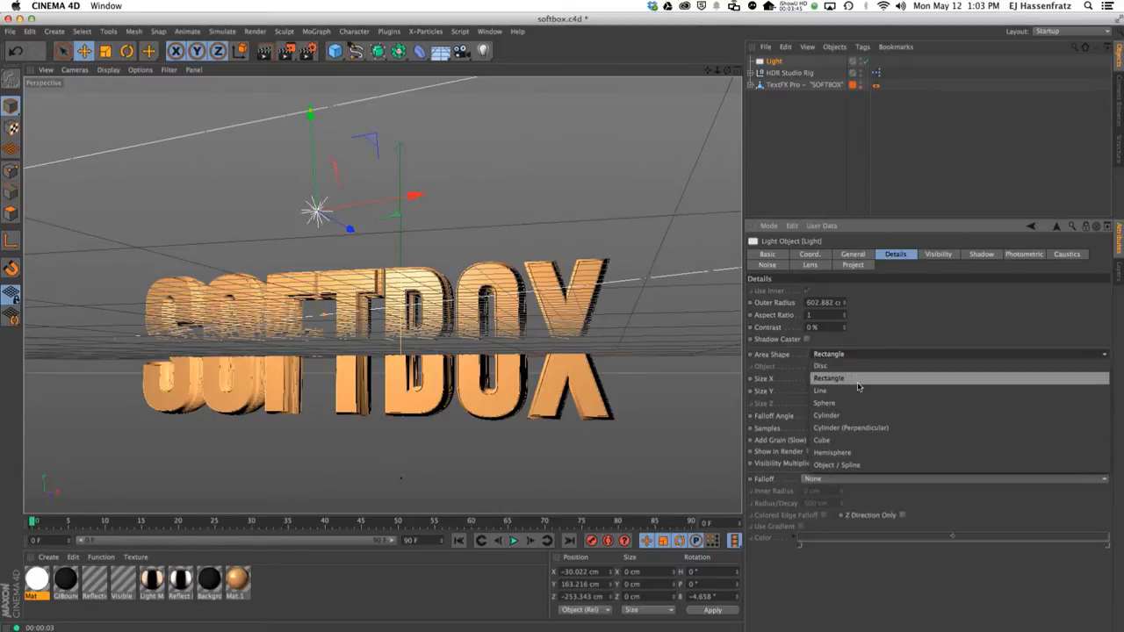
pyautogui.click(822, 366)
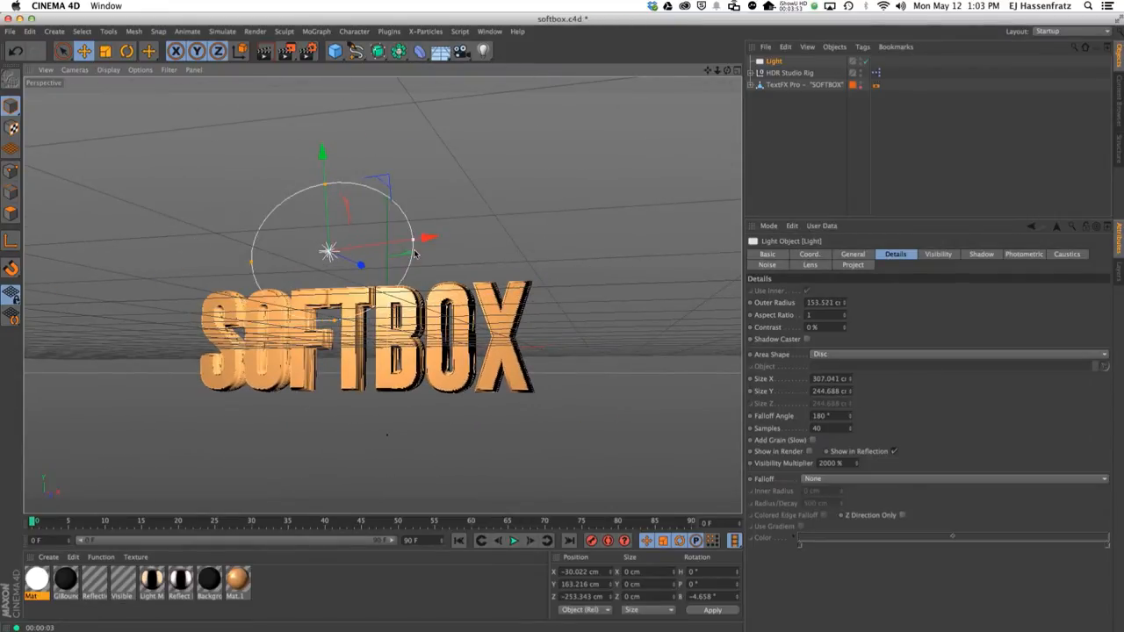
pyautogui.moveTo(430, 237); pyautogui.dragTo(707, 197)
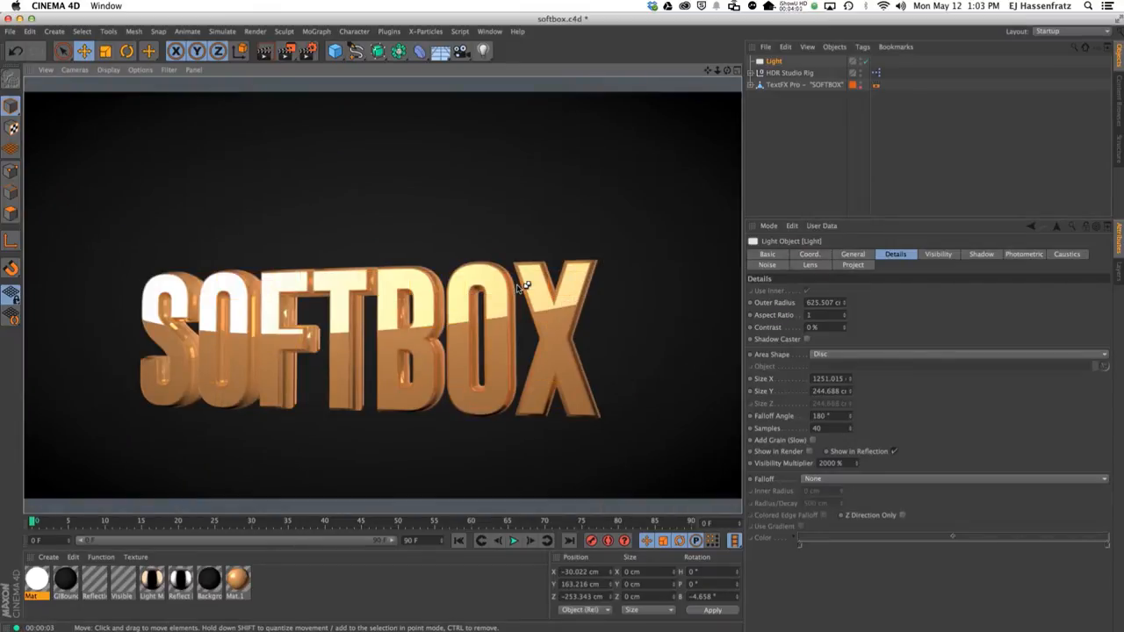
pyautogui.moveTo(681, 325)
pyautogui.write('1000')
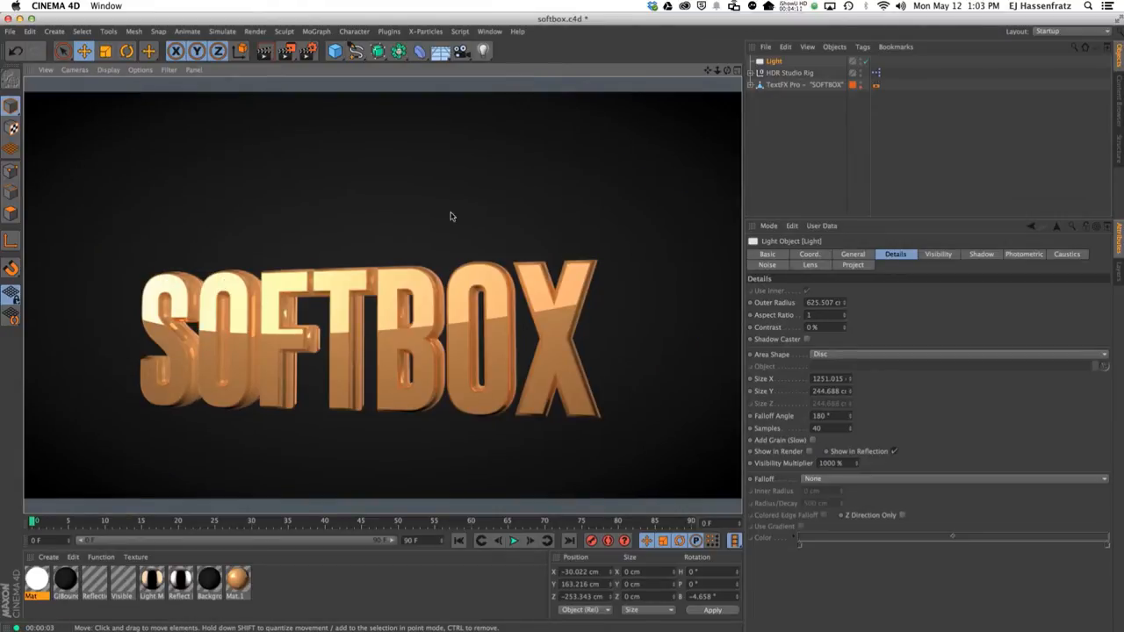
pyautogui.click(957, 355)
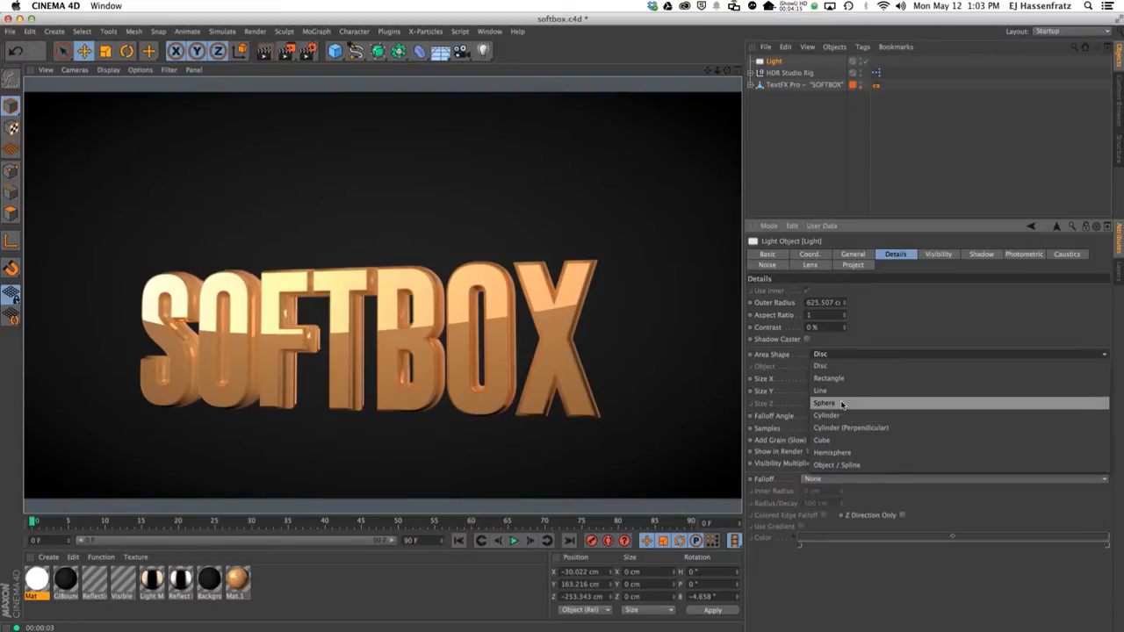
pyautogui.moveTo(847, 406)
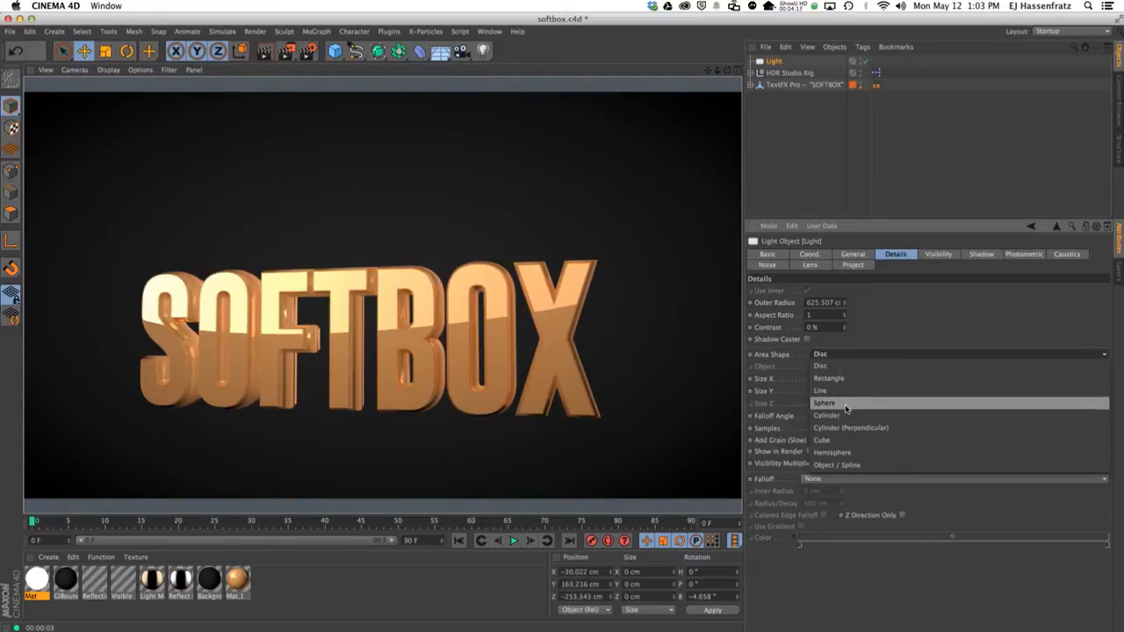
# - Set the light's Area Shape to Sphere, 50 cm in each dimension
pyautogui.click(826, 402)
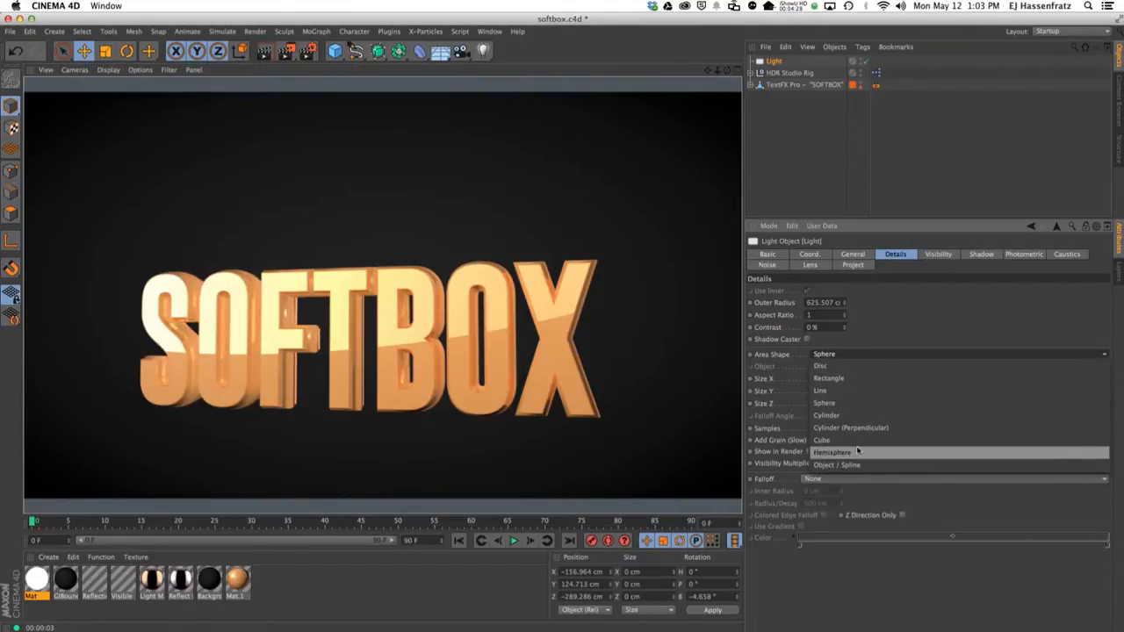
pyautogui.moveTo(833, 463)
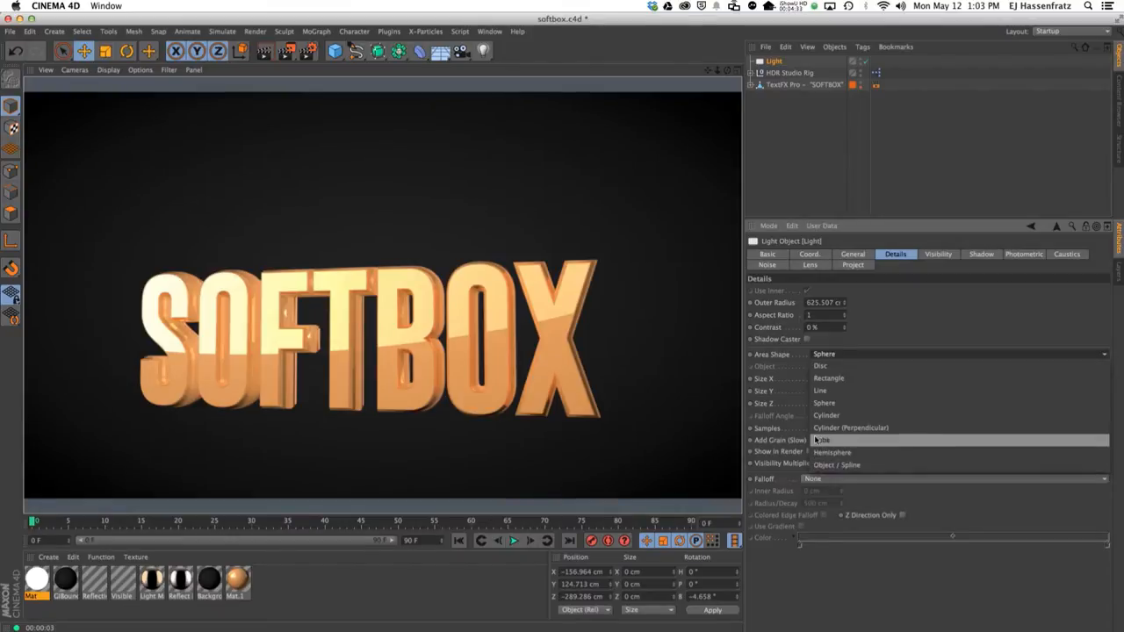
pyautogui.click(824, 439)
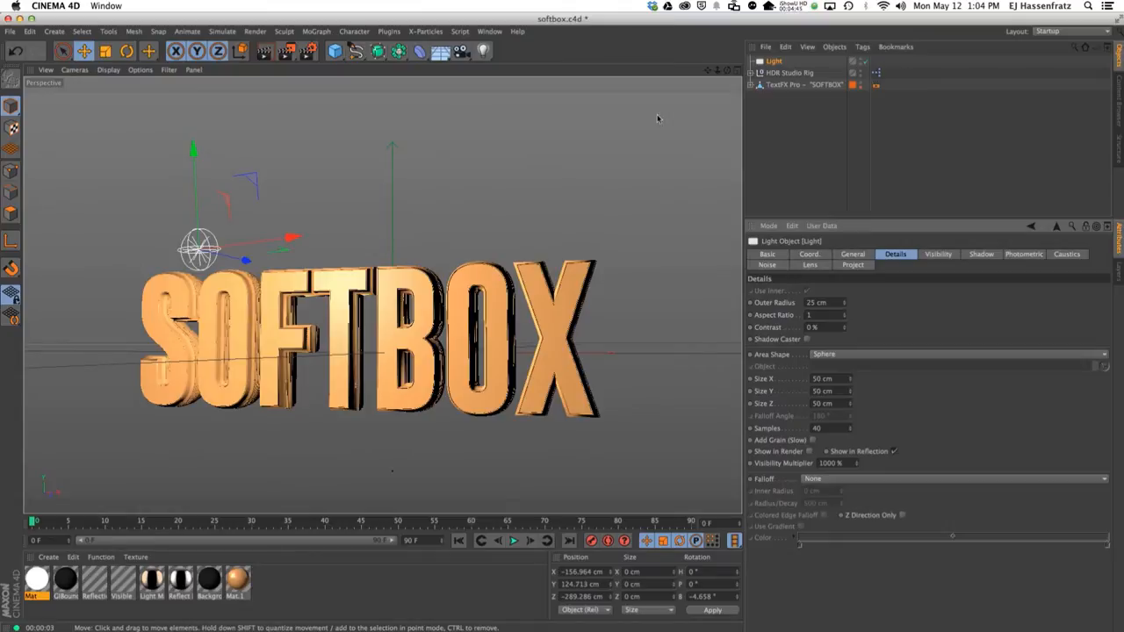
# - Add a MoGraph Cloner, nest the sphere light under it in Radial mode, and render a preview
pyautogui.click(316, 32)
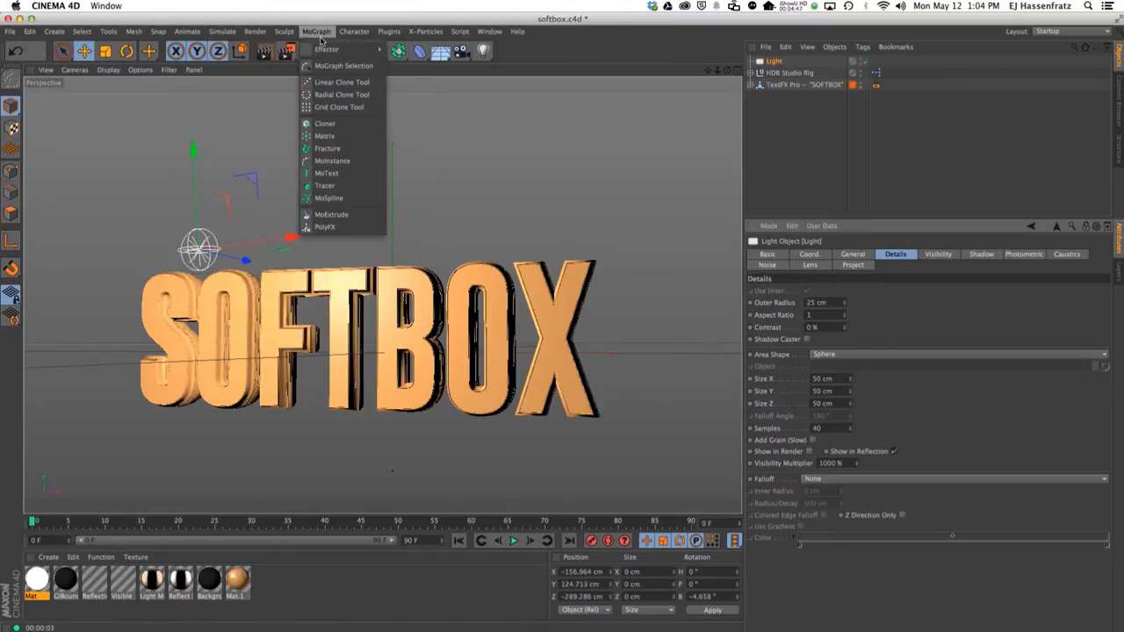
pyautogui.click(323, 123)
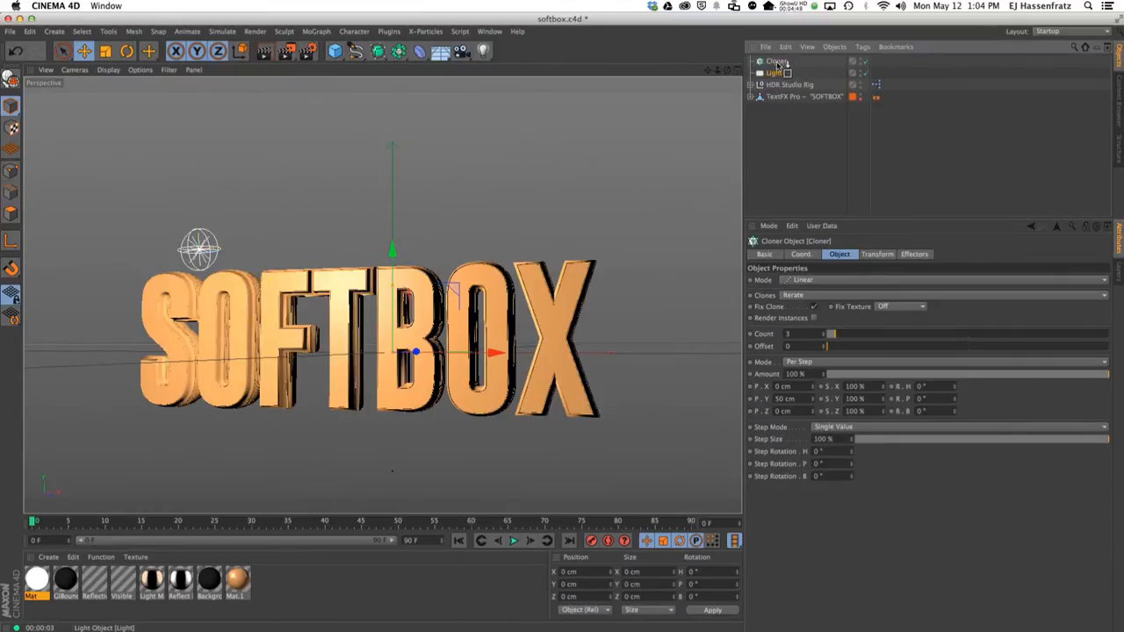
pyautogui.click(776, 73)
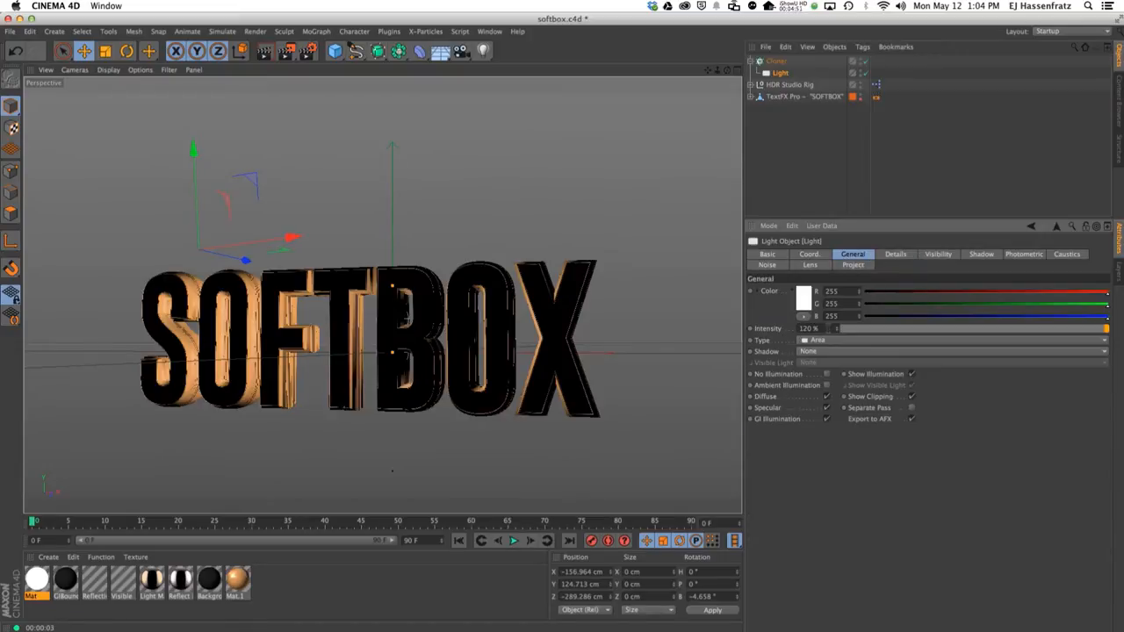
pyautogui.click(776, 60)
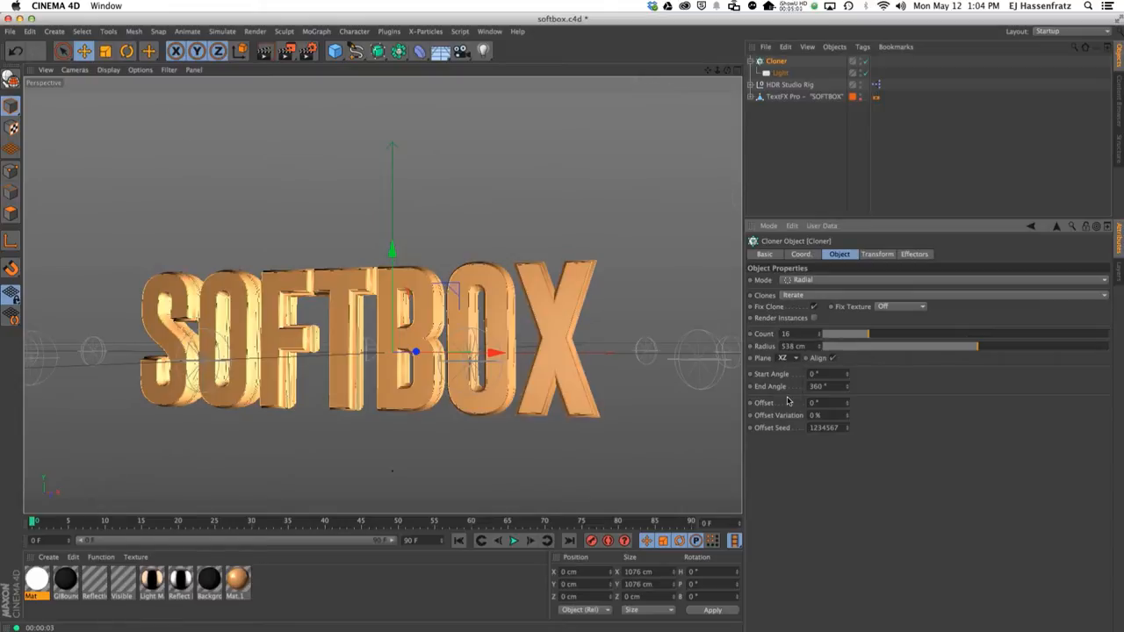
pyautogui.click(782, 359)
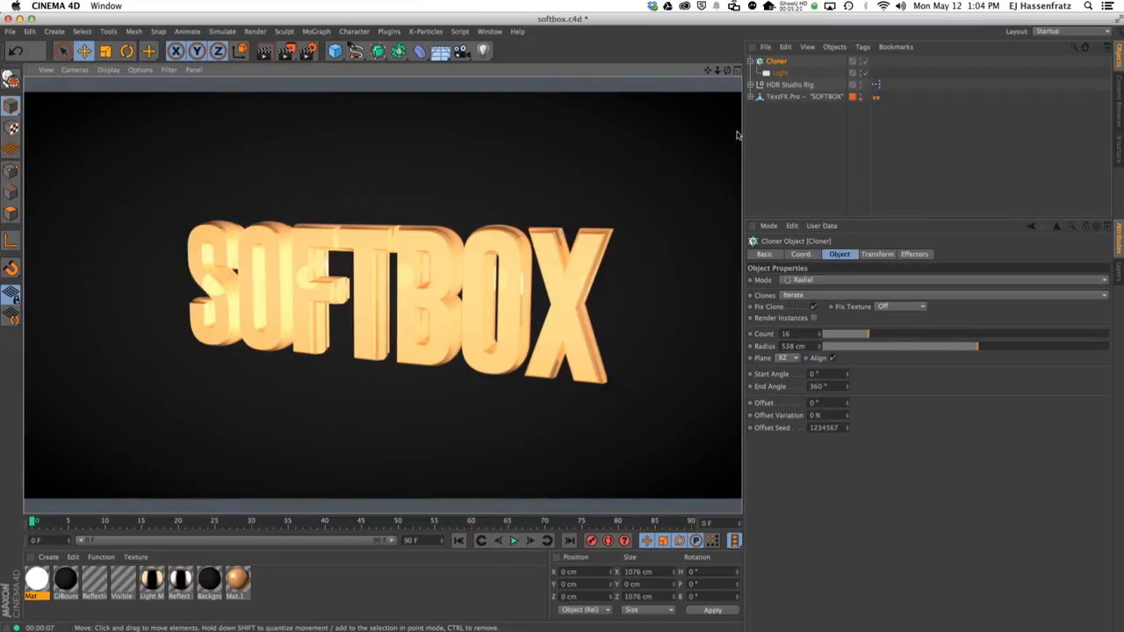
# - Lower the cloned light's Intensity and enlarge its sphere Size in Details
pyautogui.click(778, 72)
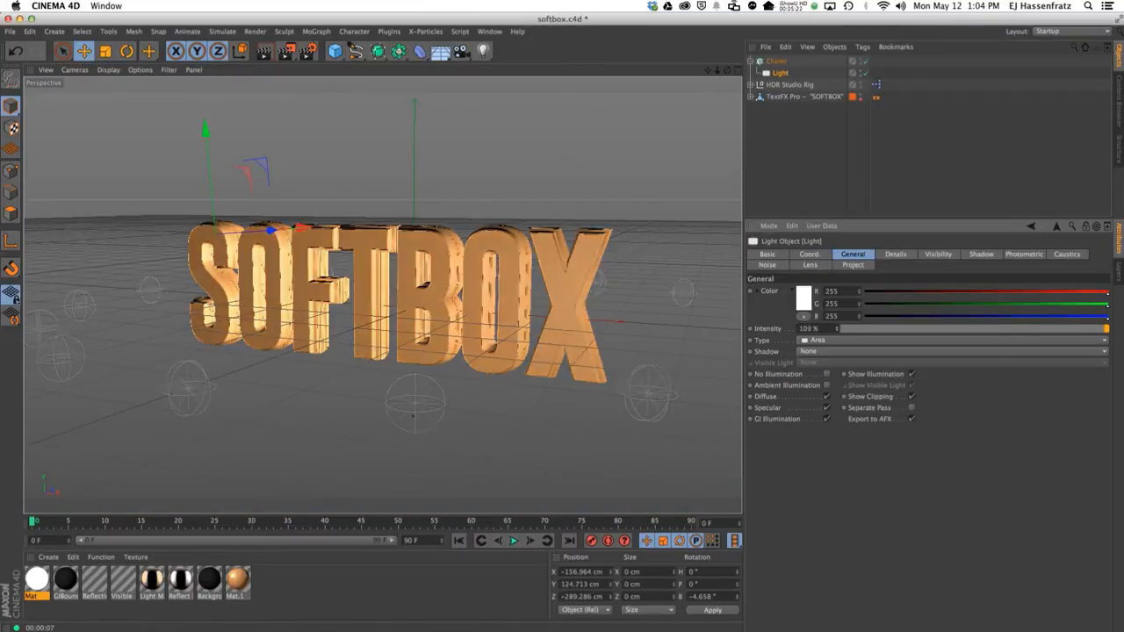
pyautogui.moveTo(1089, 329); pyautogui.dragTo(1075, 328)
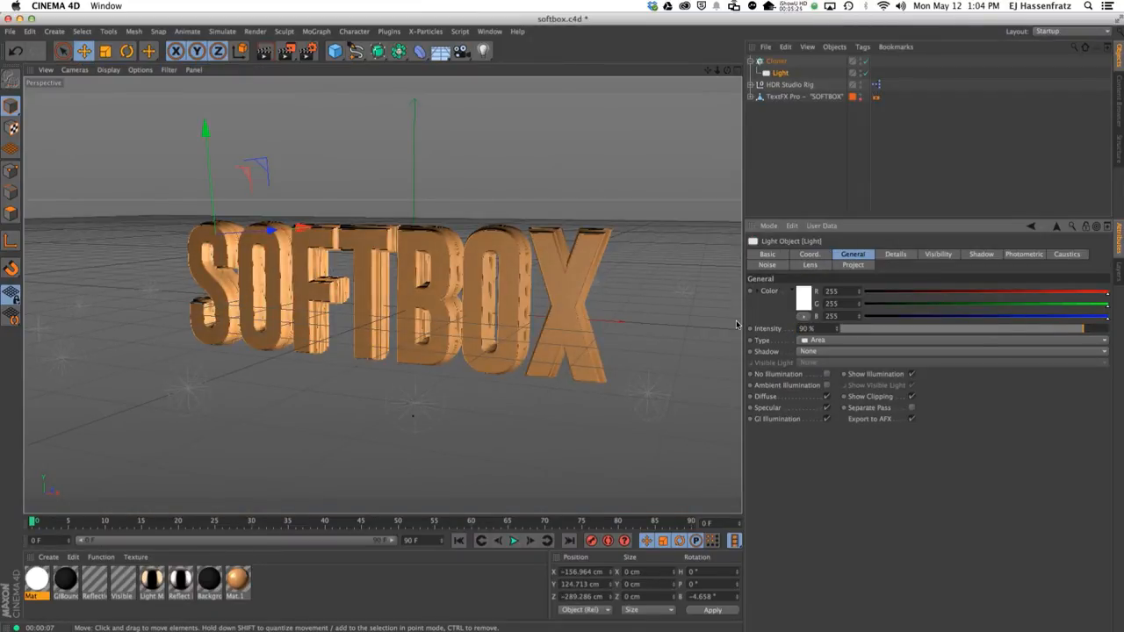
pyautogui.click(895, 253)
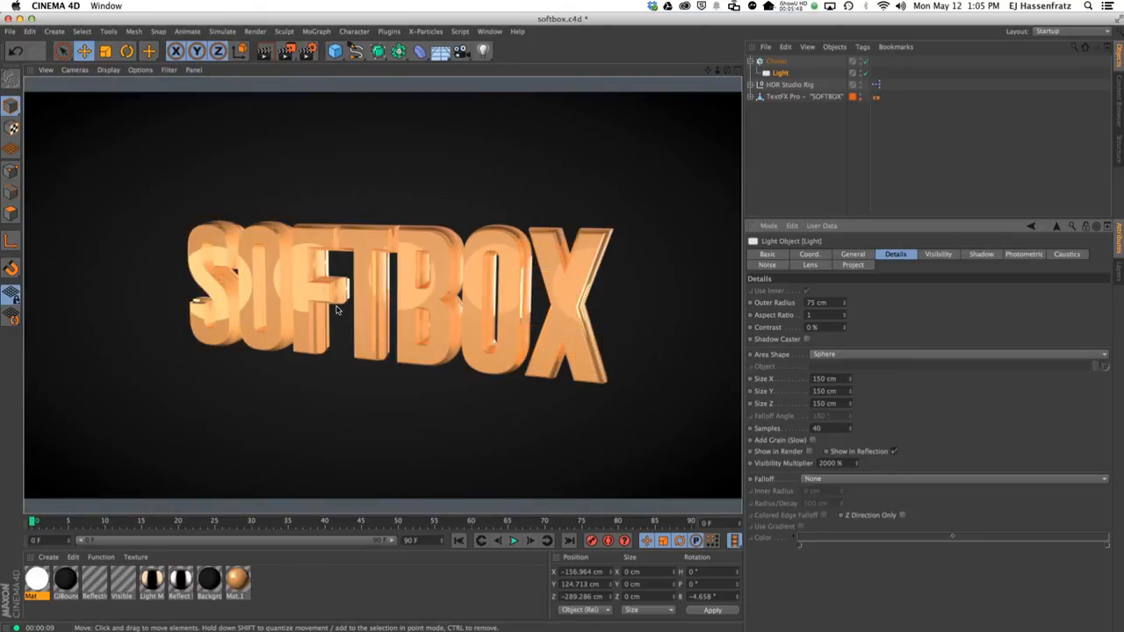
# - Set the area light's shape to Rectangle for the softbox panels
pyautogui.click(966, 355)
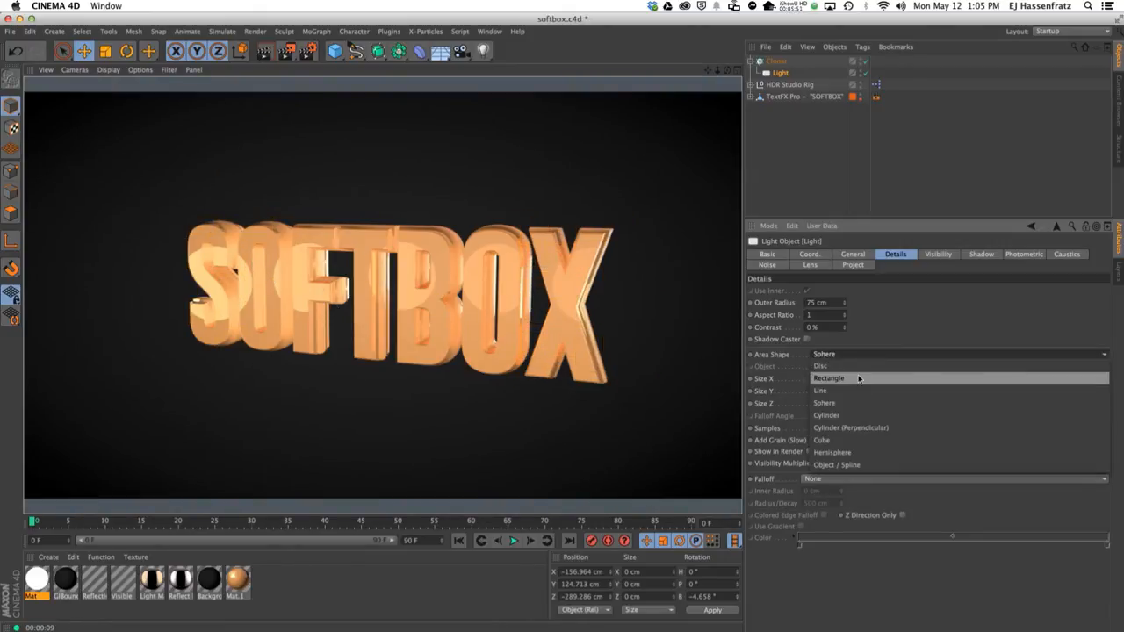
pyautogui.click(829, 379)
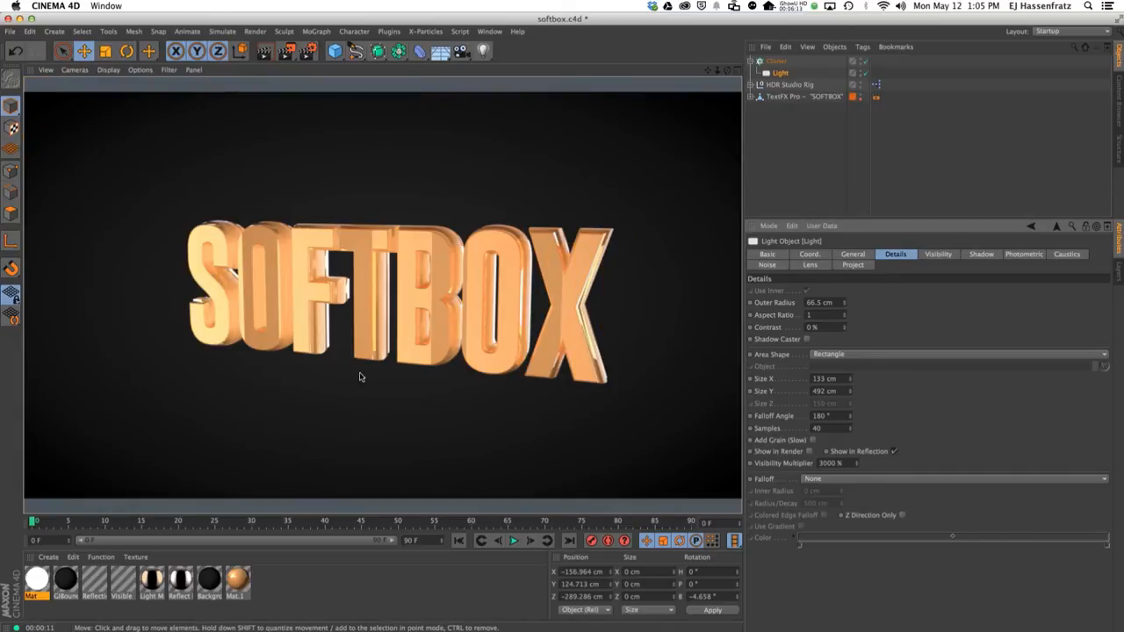
pyautogui.moveTo(398, 325)
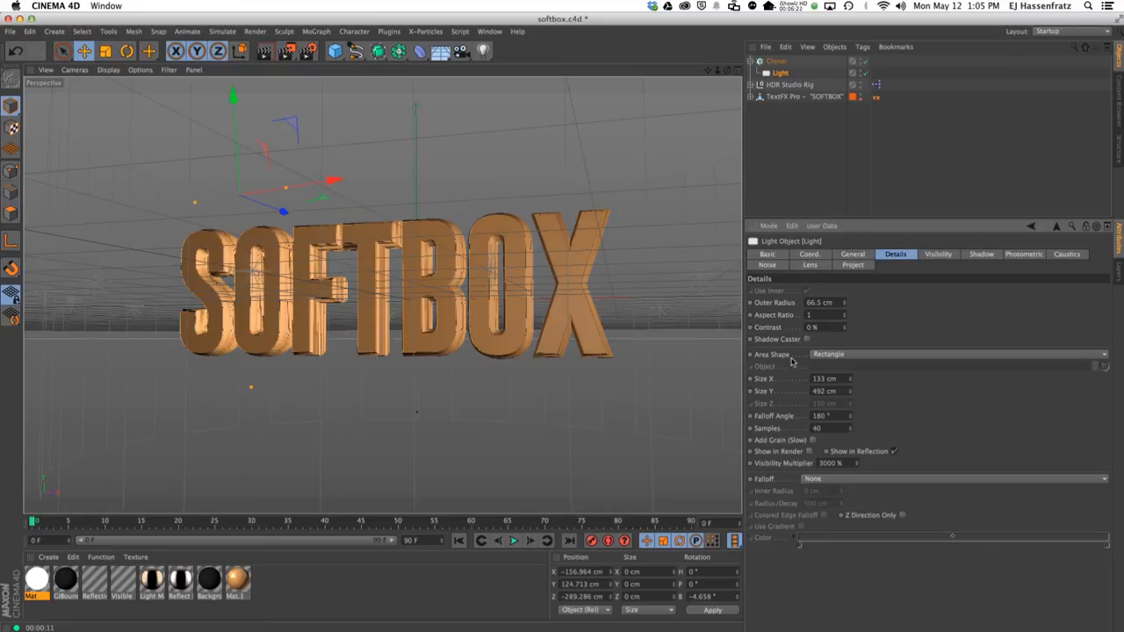
pyautogui.moveTo(776, 369)
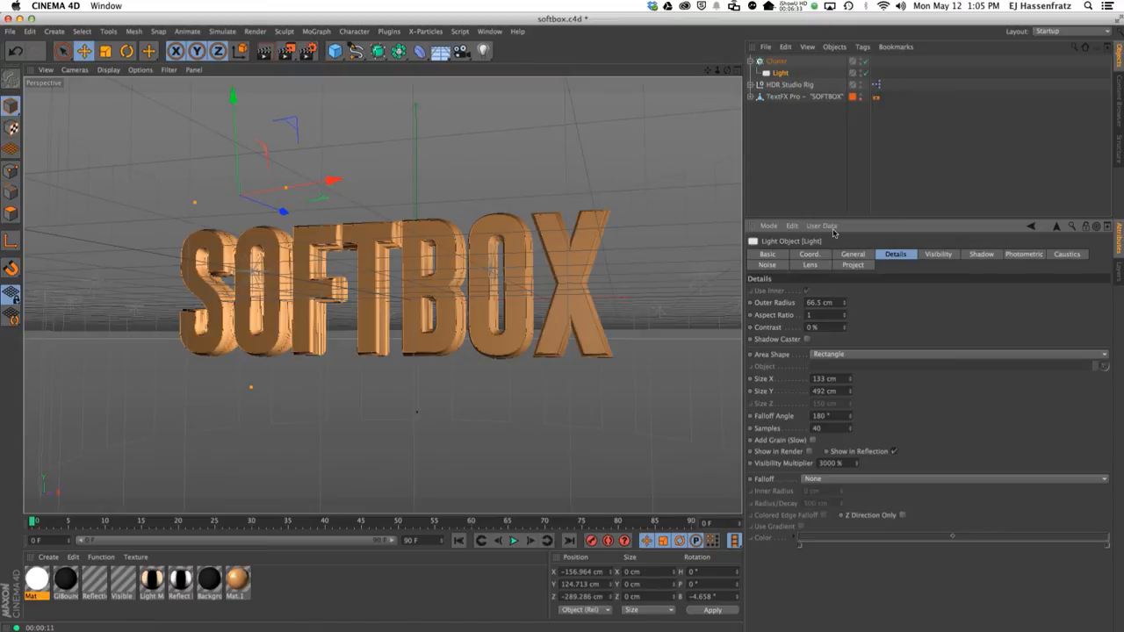
pyautogui.click(852, 253)
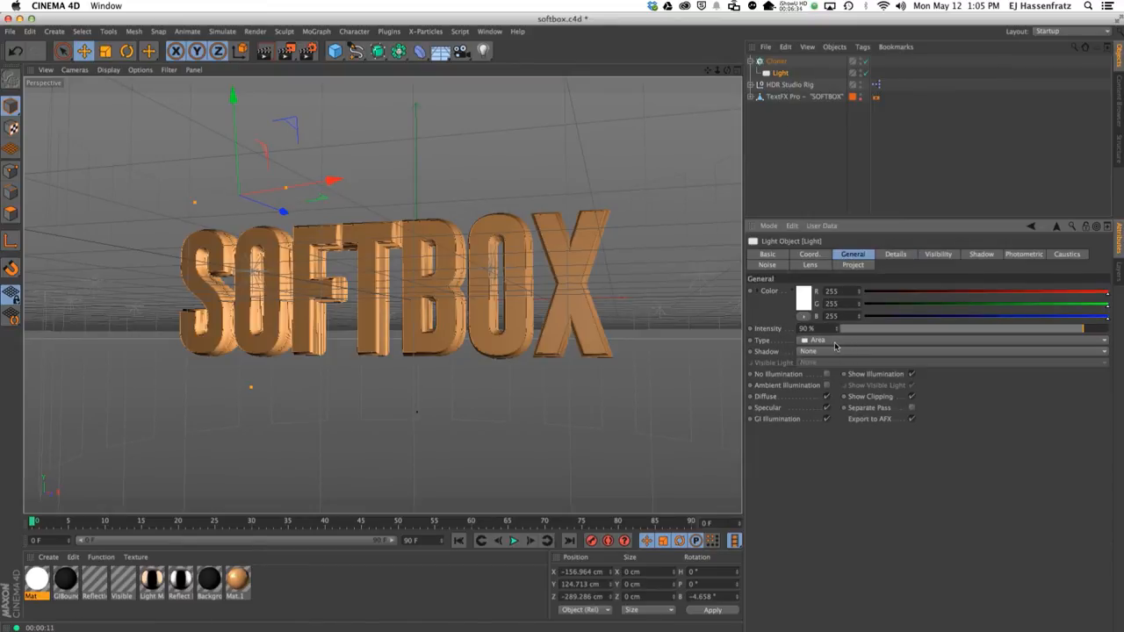
pyautogui.click(949, 341)
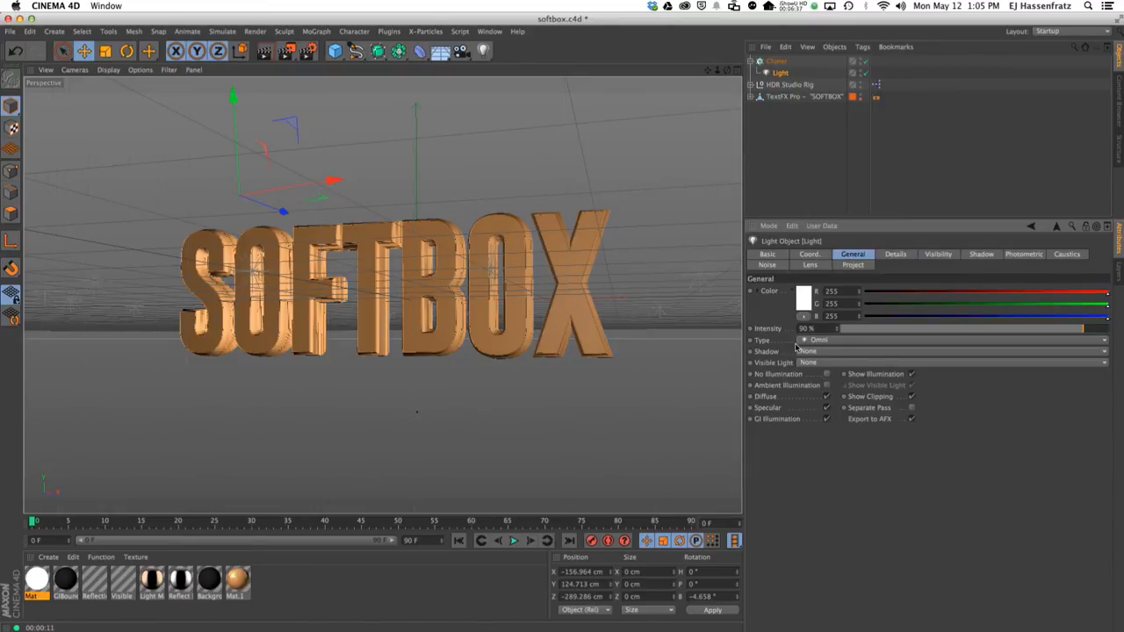
pyautogui.click(895, 253)
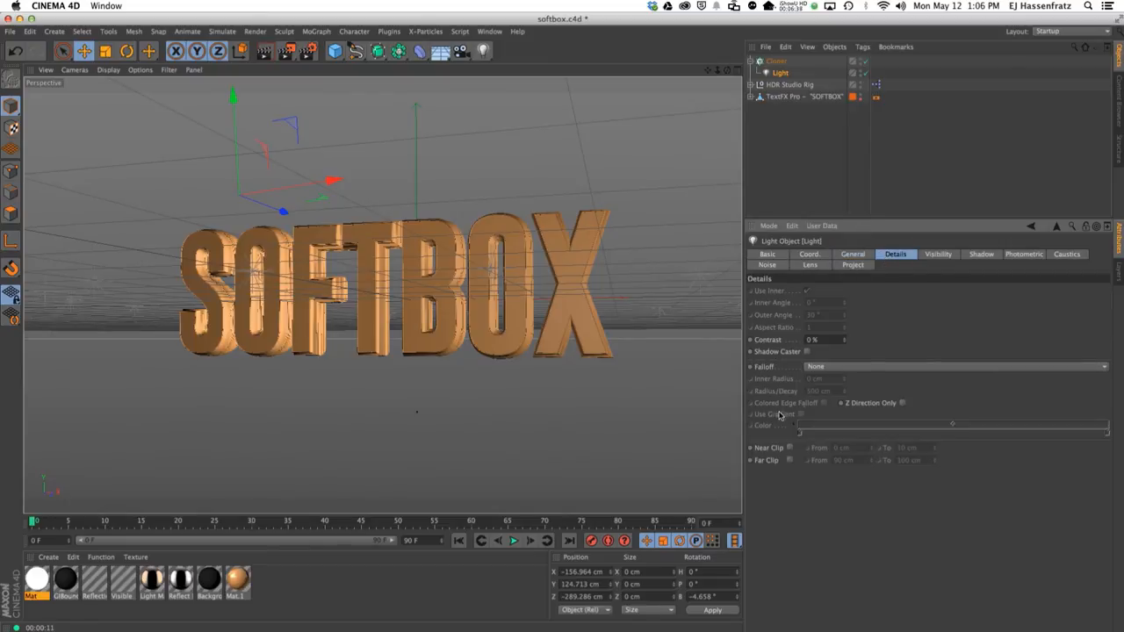
pyautogui.click(853, 253)
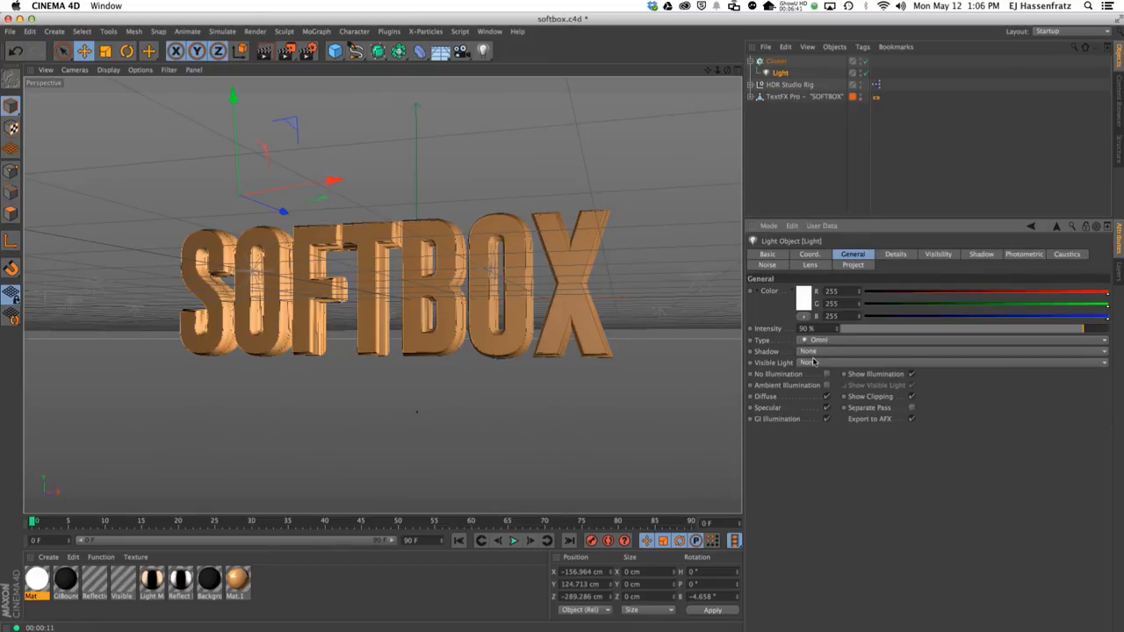
pyautogui.click(896, 253)
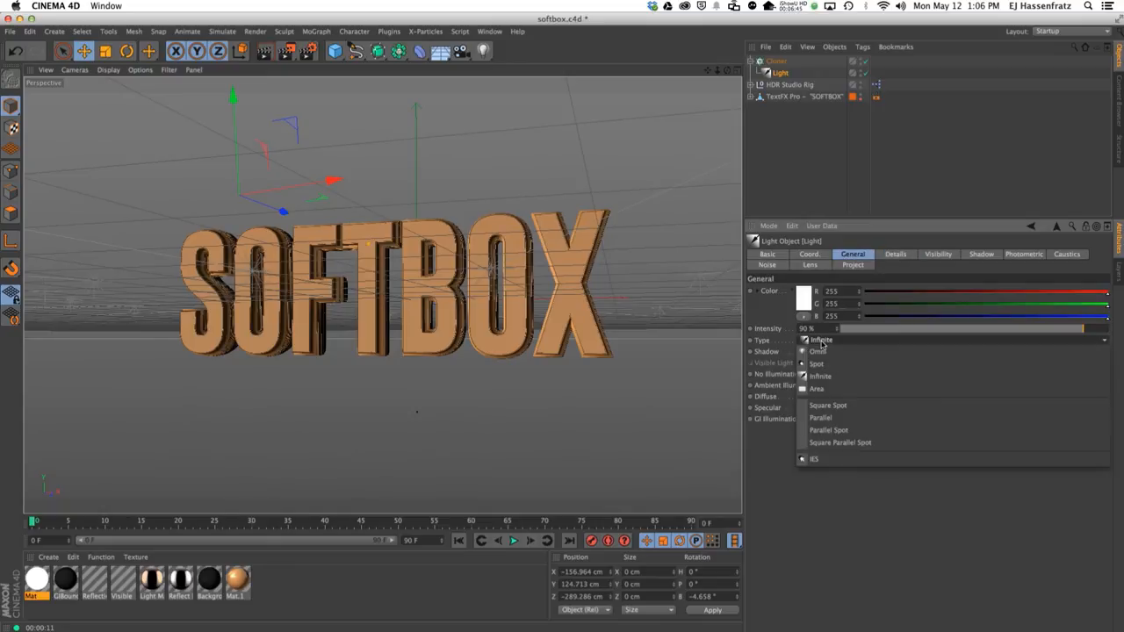
pyautogui.click(896, 253)
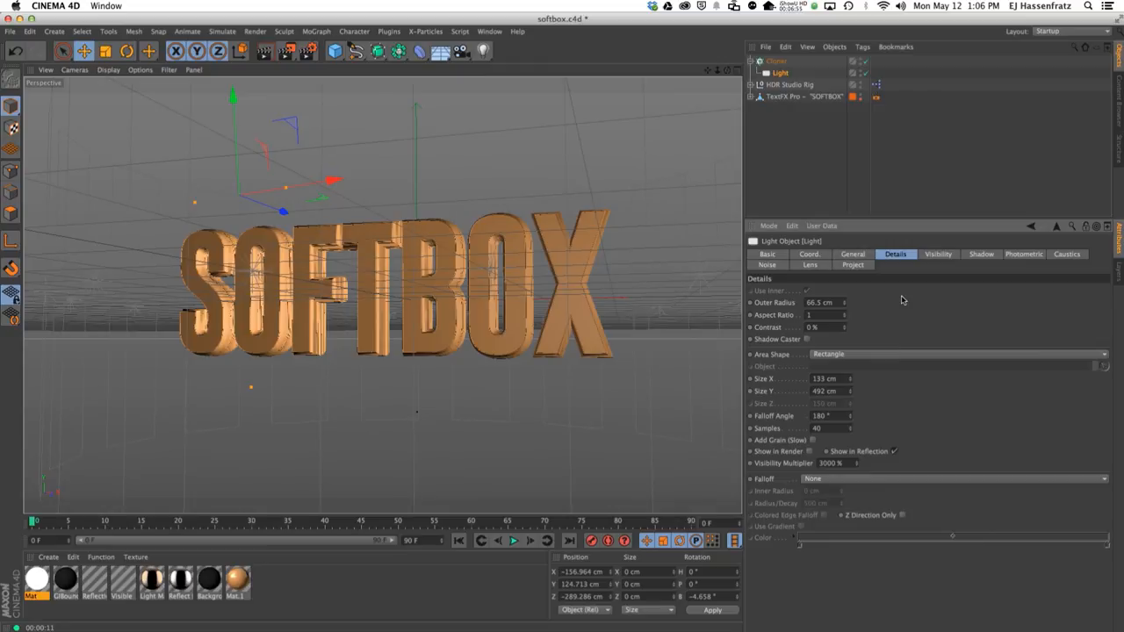
pyautogui.moveTo(920, 303)
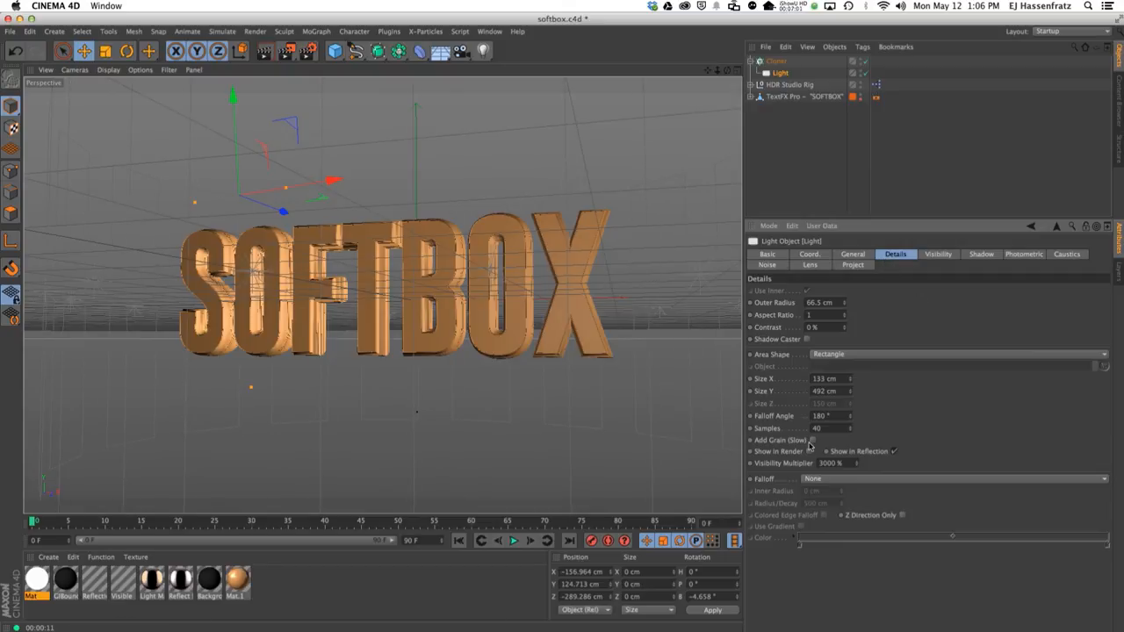
pyautogui.click(796, 97)
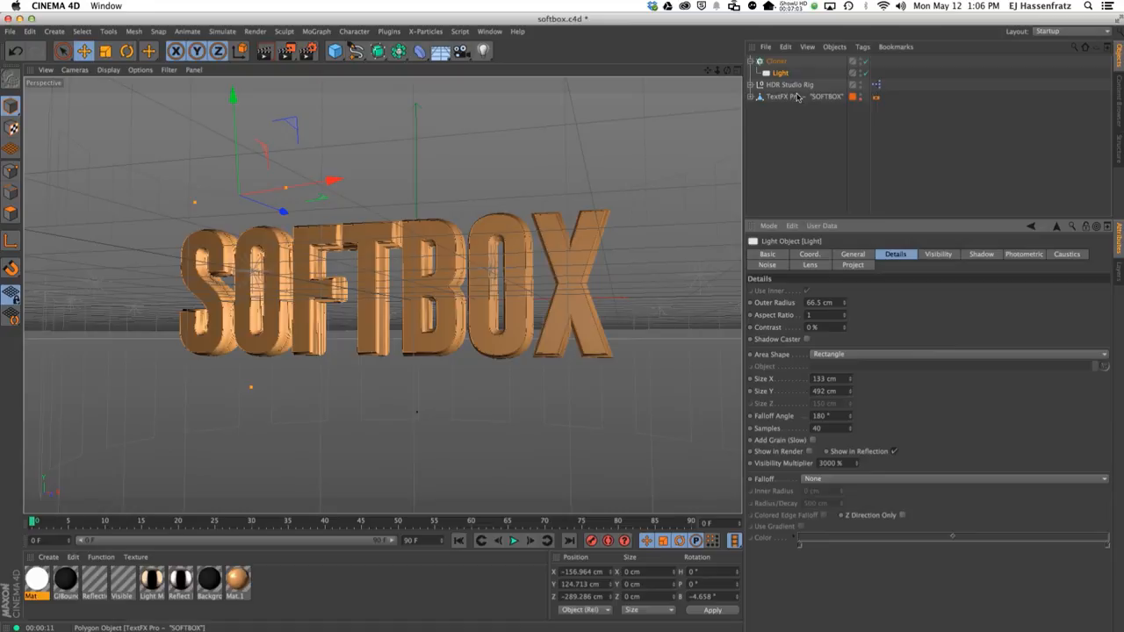